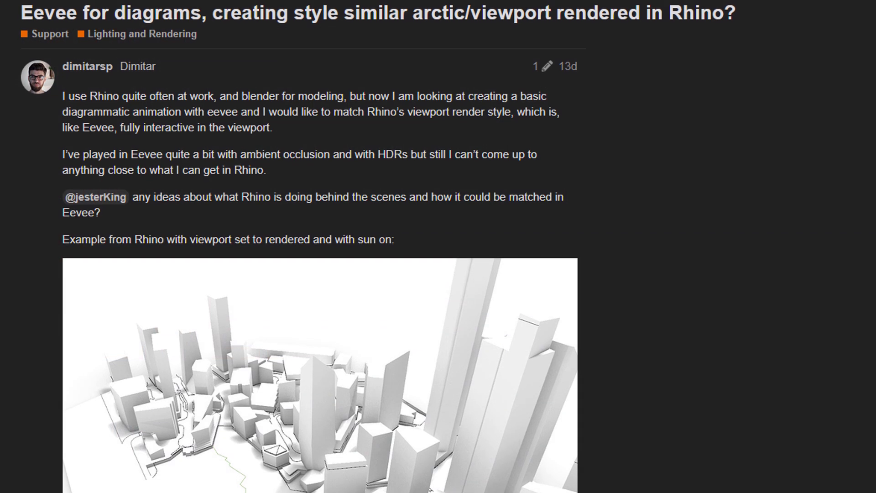
- Load Blender's factory settings from File > Defaults, leaving an empty scene
{"action": "scroll", "scroll_direction": "down", "scroll_amount": 3}
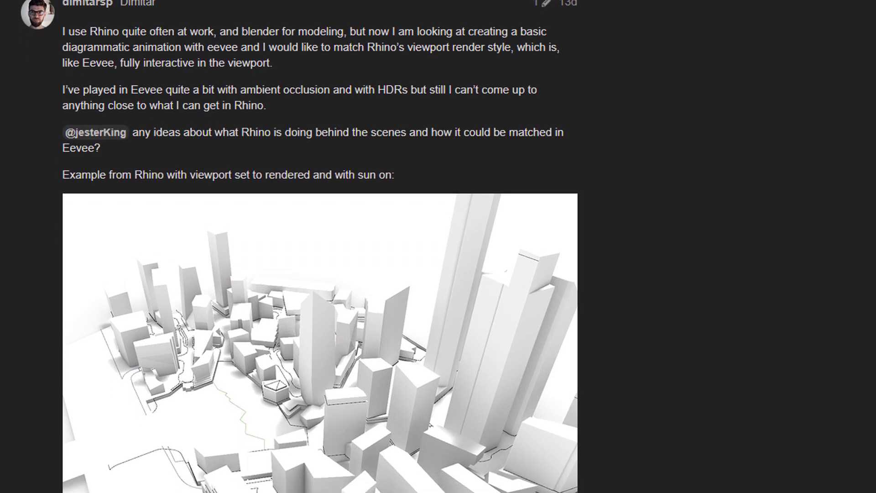
{"action": "scroll", "scroll_direction": "down", "scroll_amount": 3}
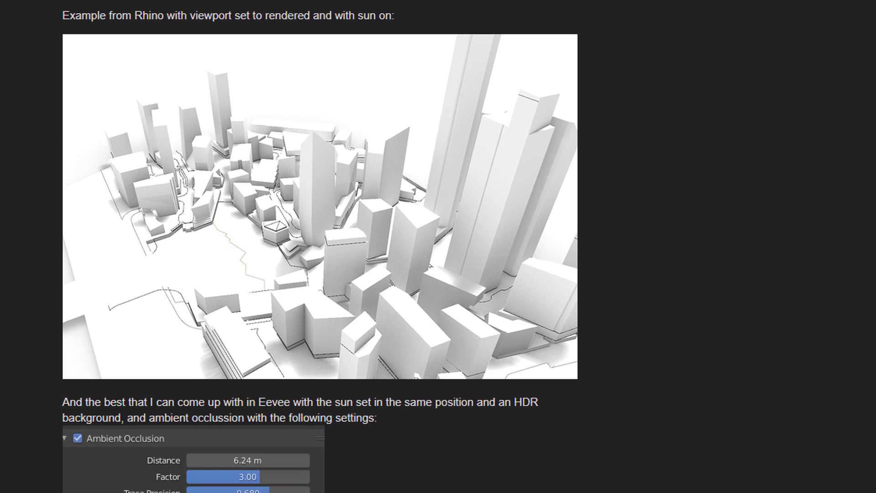
{"action": "scroll", "scroll_direction": "down", "scroll_amount": 3}
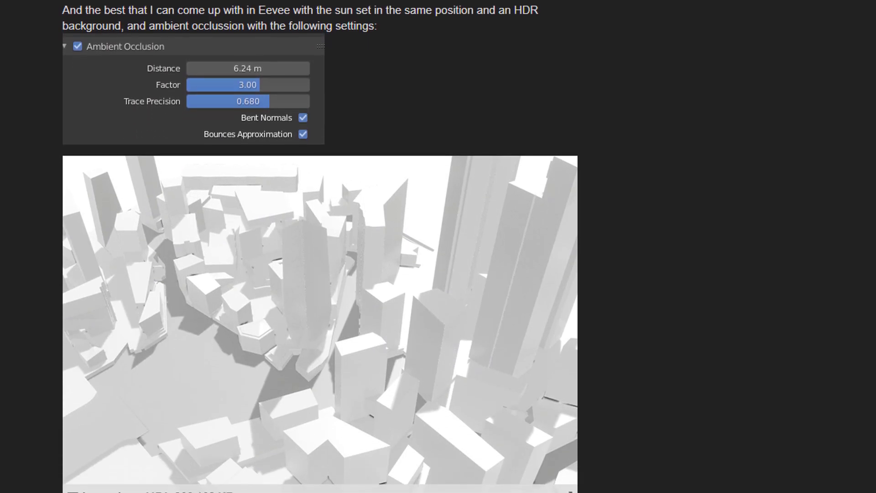
{"action": "scroll", "scroll_direction": "down", "scroll_amount": 3}
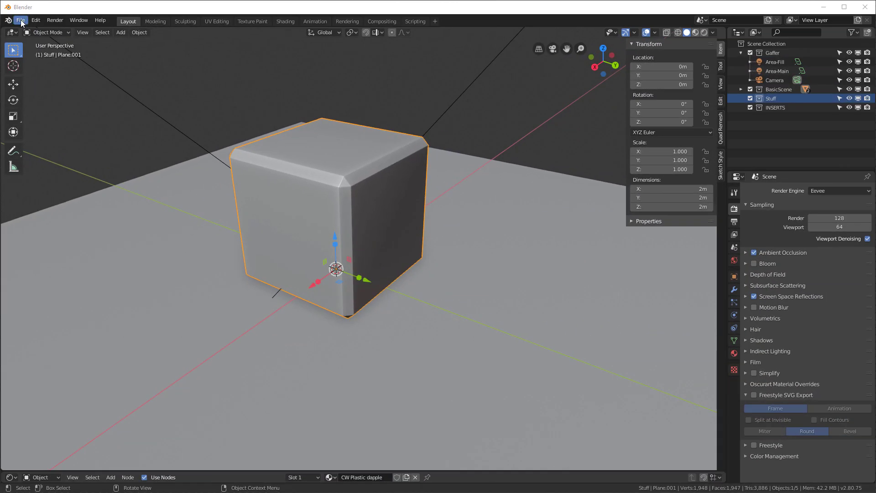
{"action": "left_click", "coordinate": [21, 20]}
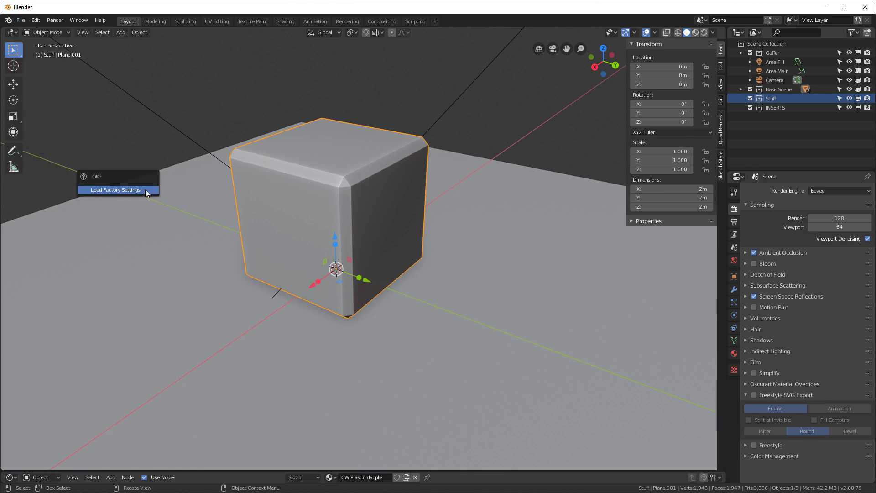
{"action": "left_click", "coordinate": [114, 189]}
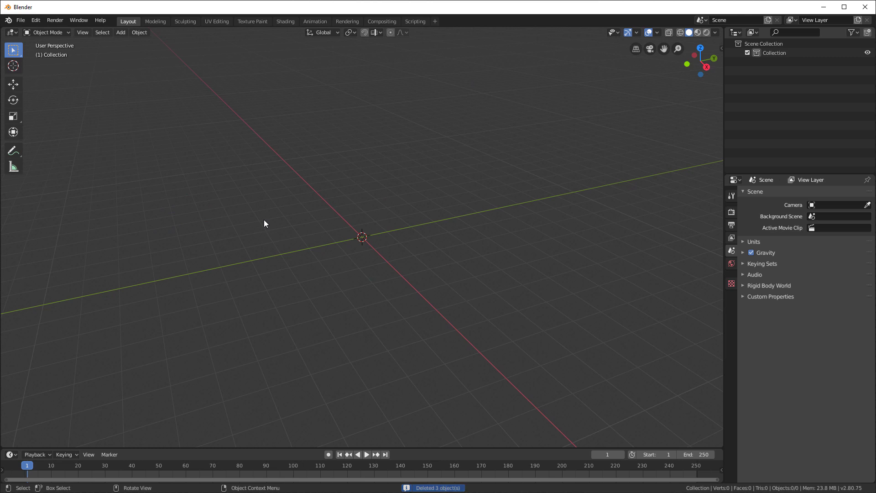
{"action": "mouse_move", "coordinate": [506, 351]}
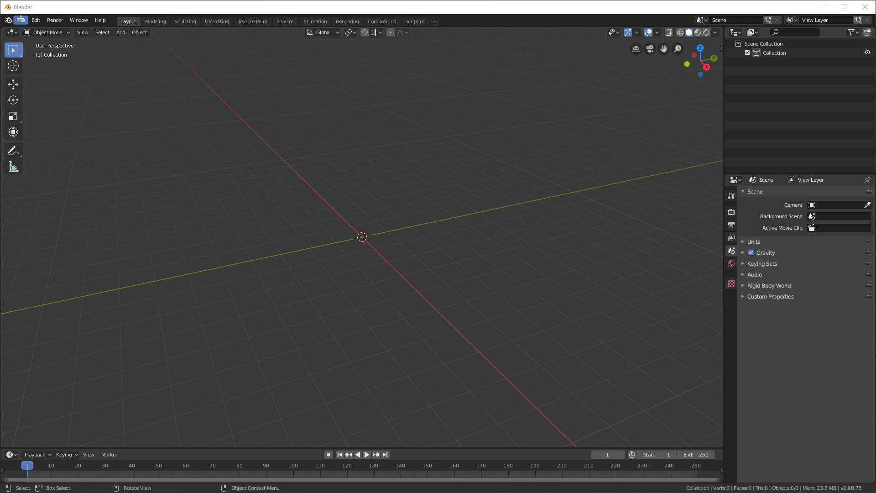
- Append Collection.001 from hideen line.blend and place it directly under Scene Collection
{"action": "left_click", "coordinate": [20, 20]}
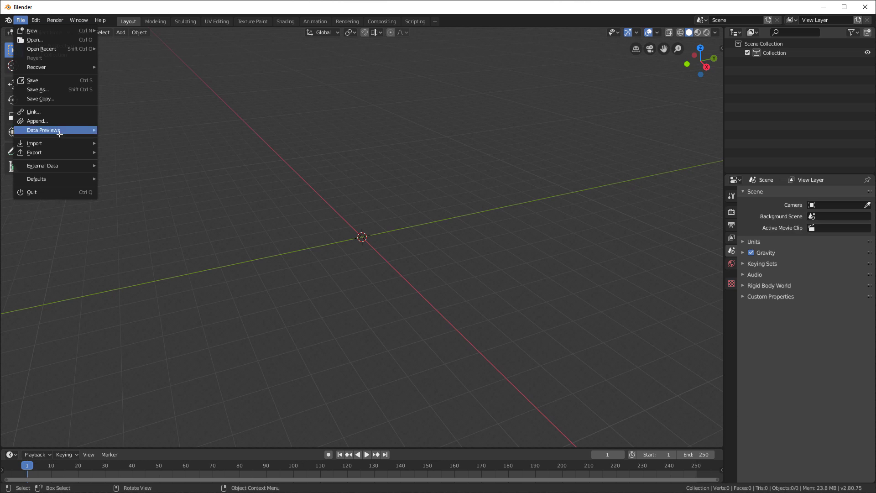
{"action": "left_click", "coordinate": [37, 122]}
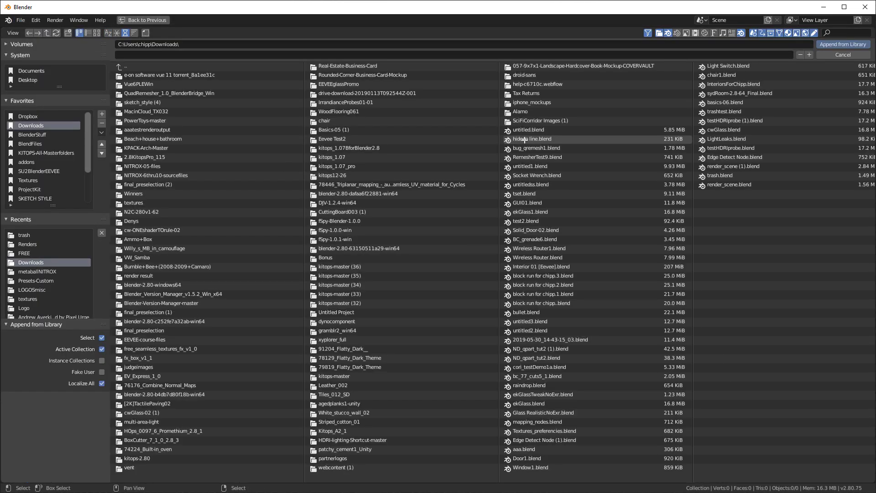
{"action": "double_click", "coordinate": [531, 138]}
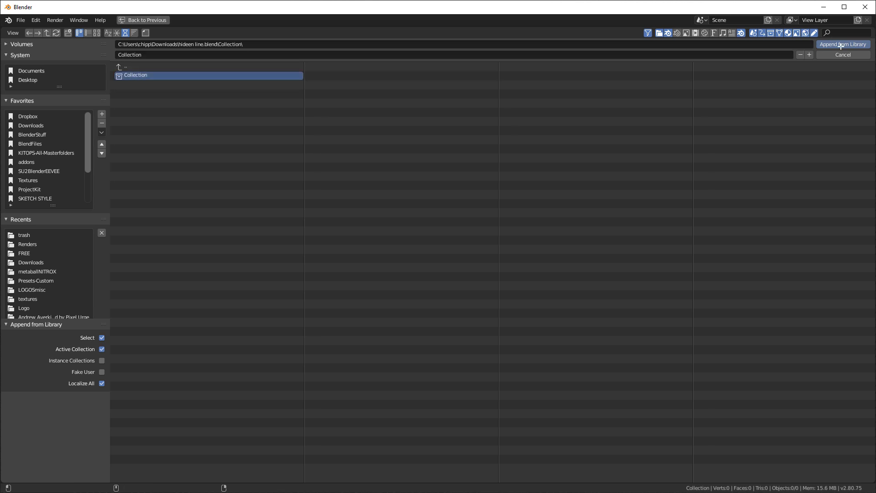
{"action": "left_click", "coordinate": [843, 44]}
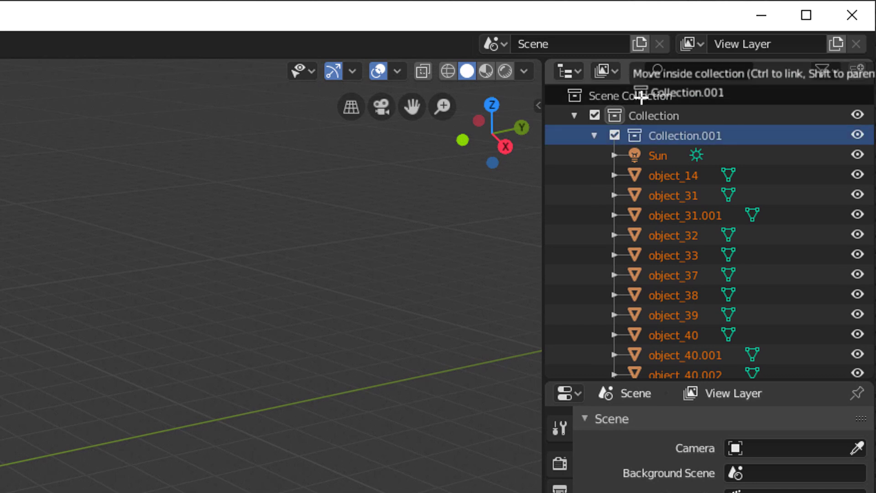
{"action": "left_click", "coordinate": [651, 115]}
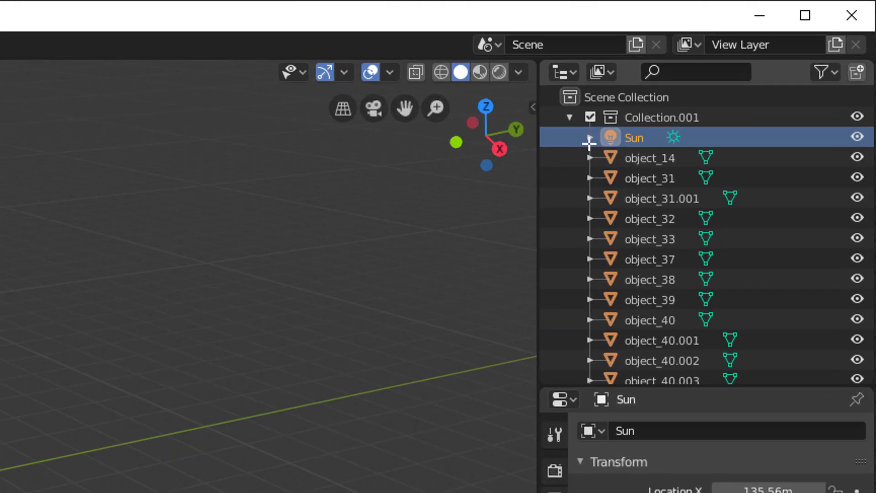
- Delete the imported Sun and snap podium.001 with its buildings to the world origin
{"action": "left_click", "coordinate": [648, 299]}
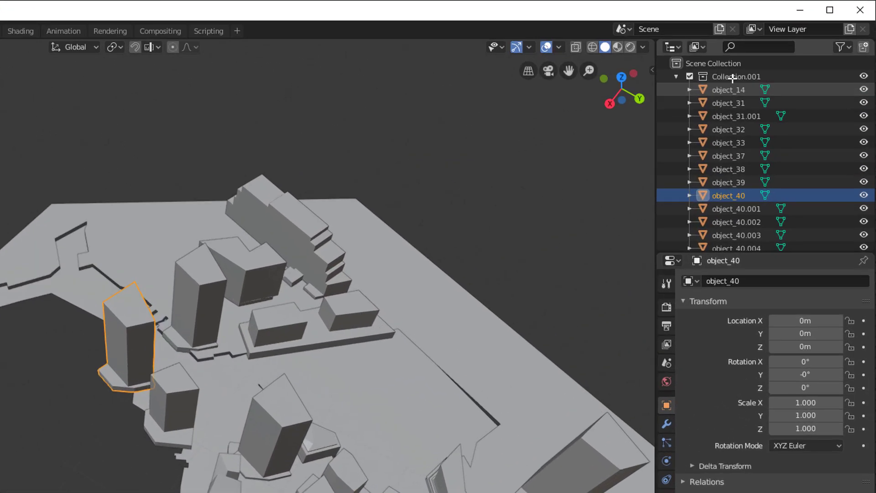
{"action": "right_click", "coordinate": [726, 77]}
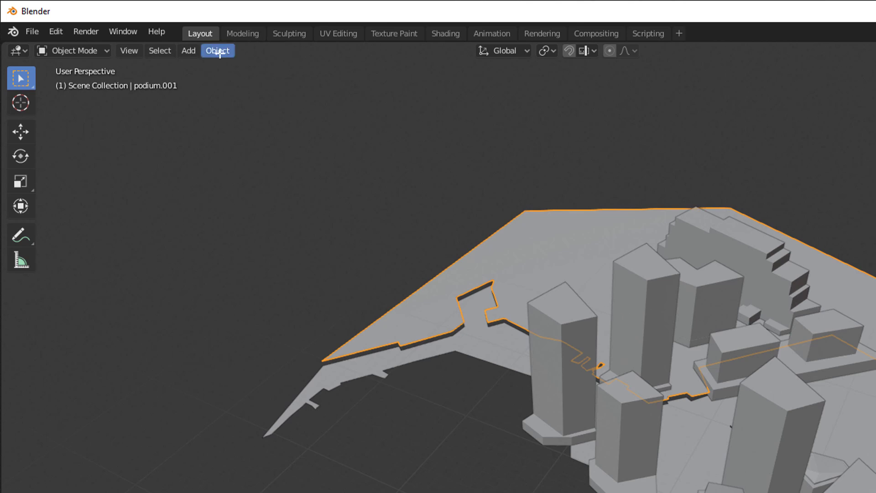
{"action": "left_click", "coordinate": [216, 50]}
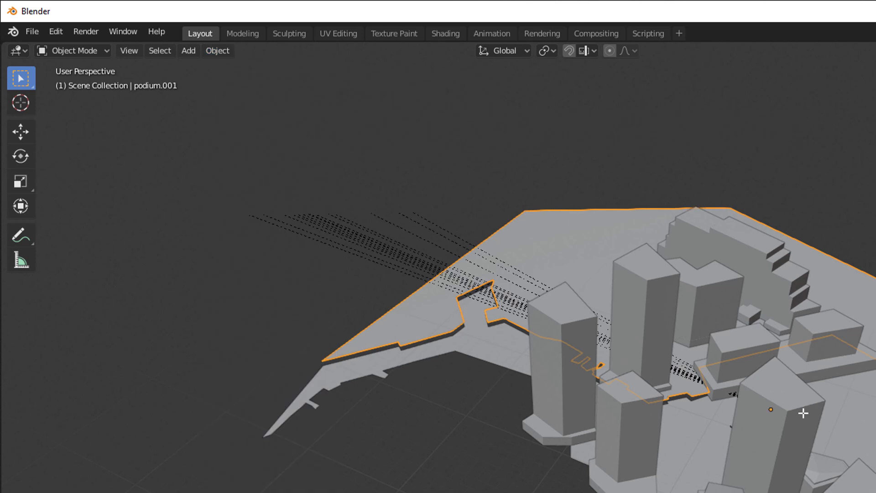
{"action": "left_click", "coordinate": [218, 50]}
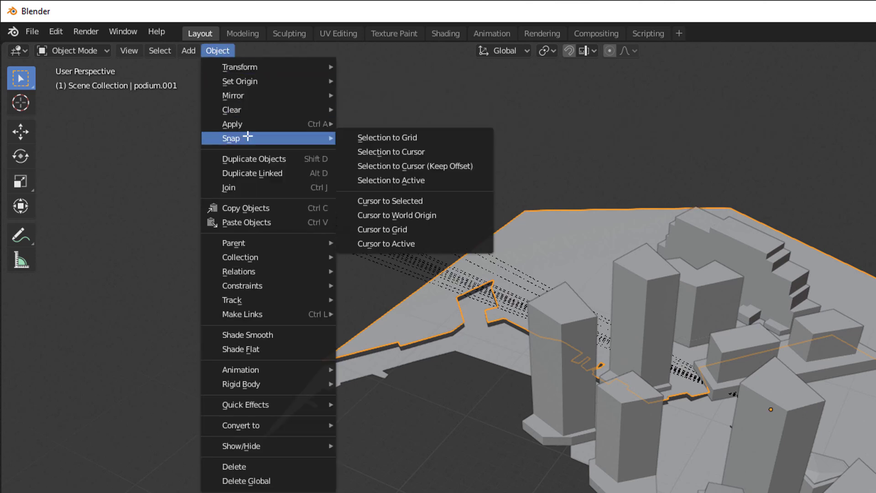
{"action": "mouse_move", "coordinate": [391, 151]}
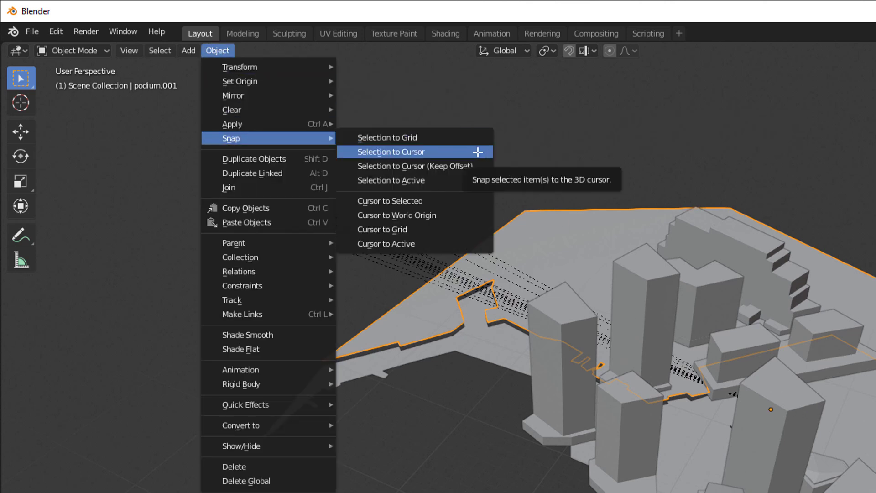
{"action": "left_click", "coordinate": [392, 152]}
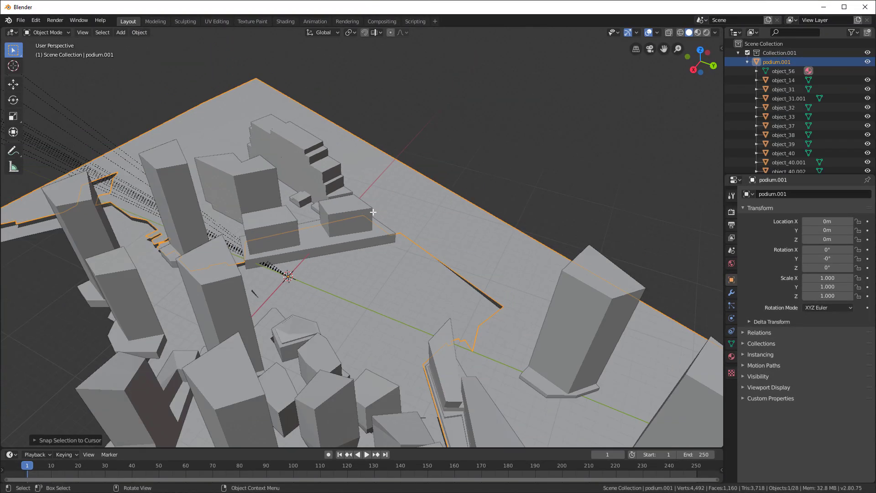
{"action": "left_click_drag", "start_coordinate": [373, 212], "coordinate": [473, 203]}
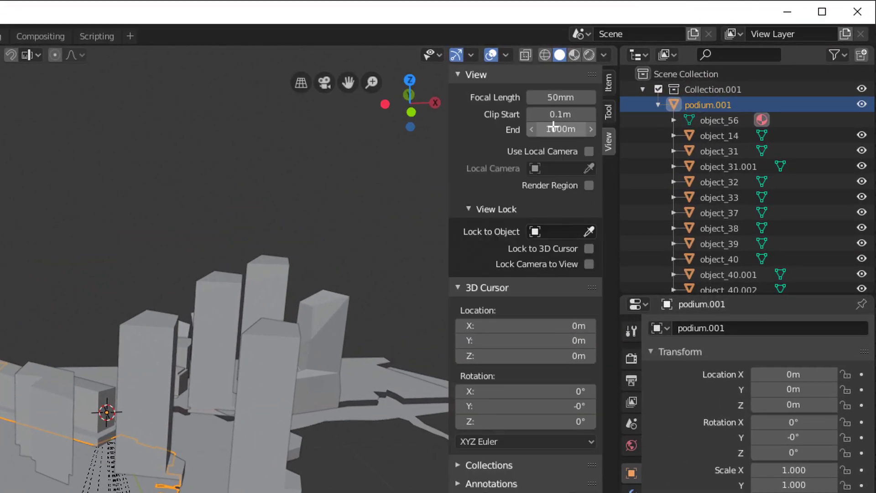
- Set the viewport Clip End to 3000 m in the sidebar View tab
{"action": "left_click", "coordinate": [561, 129]}
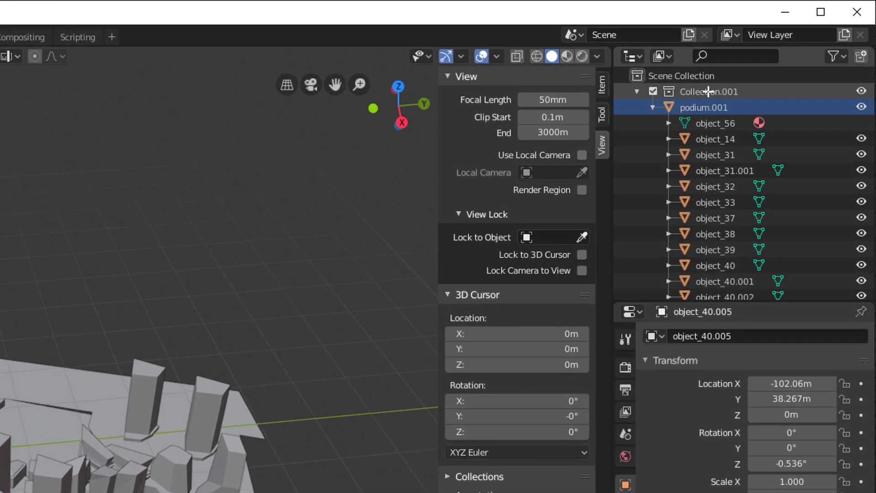
- Select all Collection.001 objects and set their origins to the 3D cursor
{"action": "right_click", "coordinate": [709, 91]}
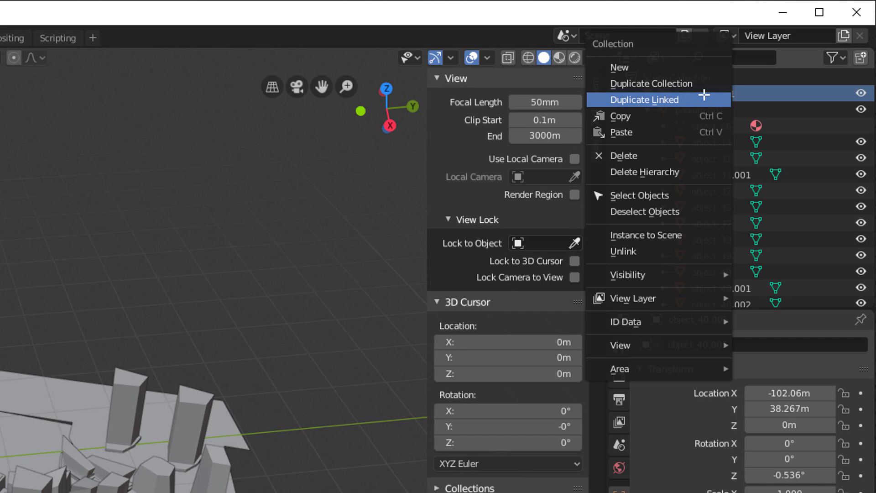
{"action": "left_click", "coordinate": [644, 99]}
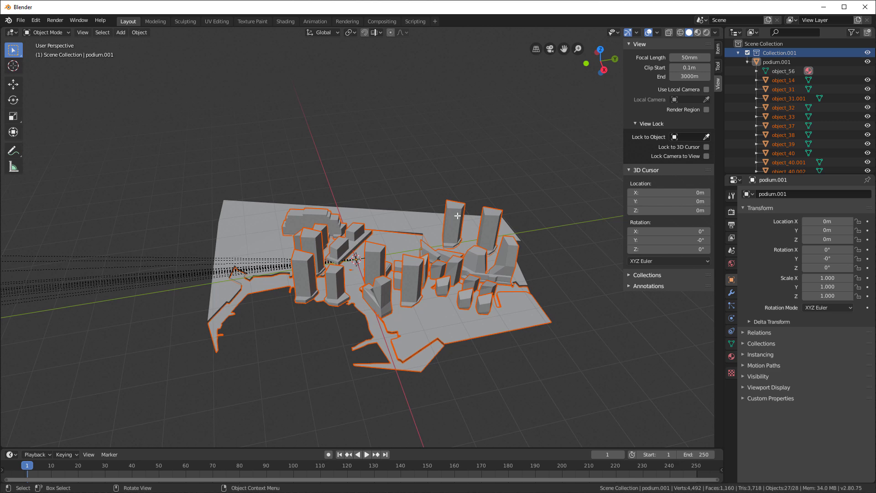
{"action": "left_click", "coordinate": [455, 223]}
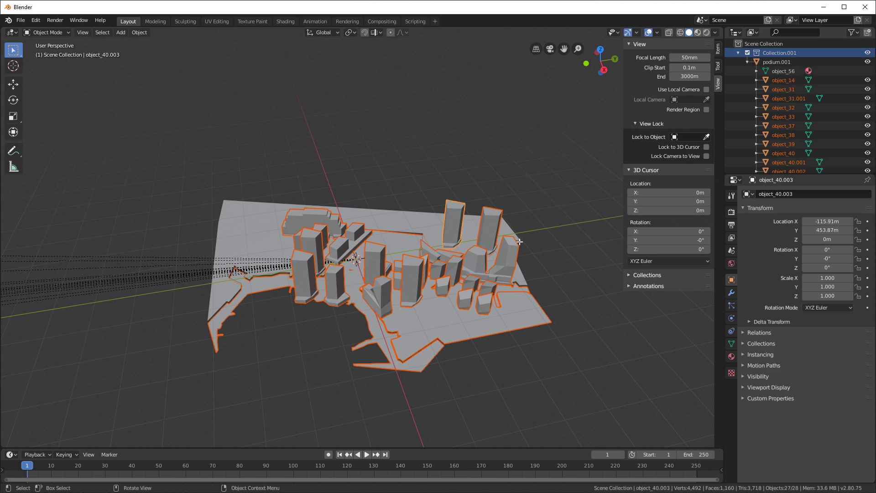
{"action": "left_click", "coordinate": [139, 32]}
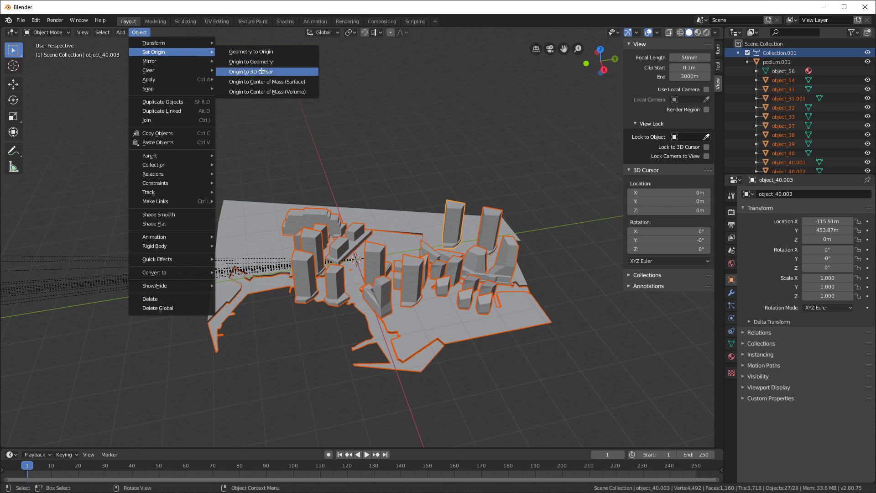
{"action": "mouse_move", "coordinate": [251, 72]}
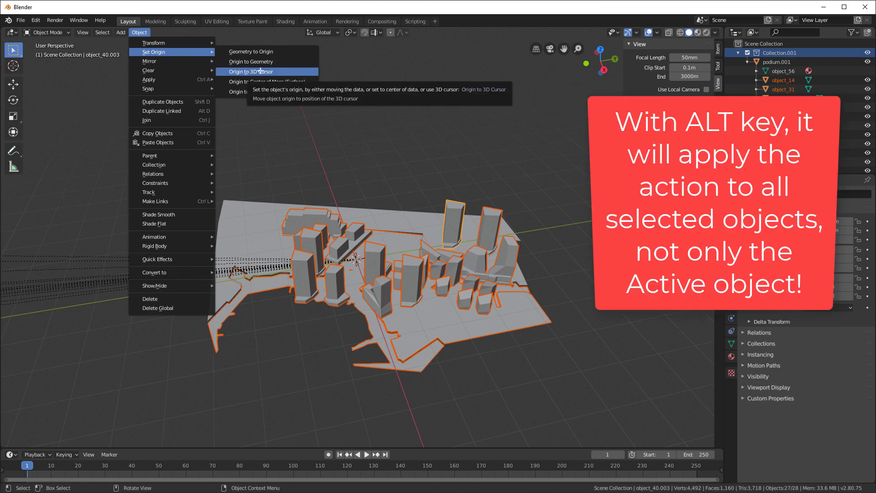
{"action": "left_click", "coordinate": [252, 72]}
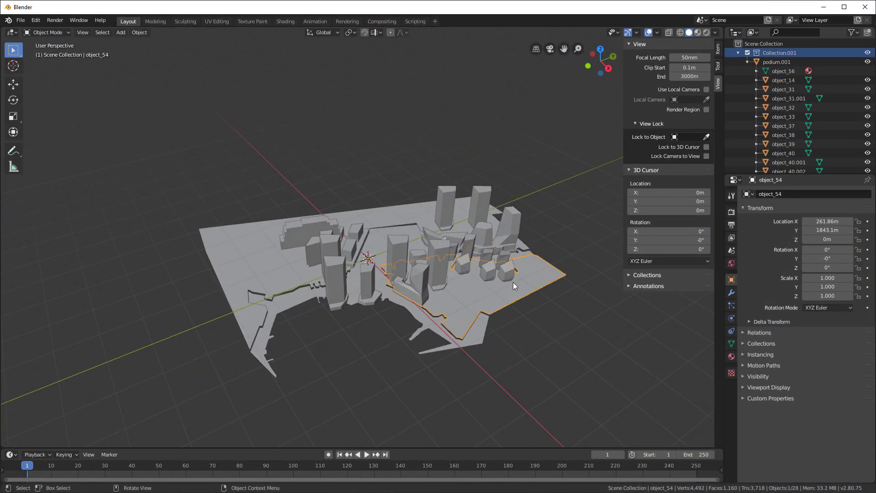
- Add Diffuse BSDF and Ambient Occlusion nodes to object_54's material, feeding AO Color into diffuse
{"action": "left_click", "coordinate": [9, 454]}
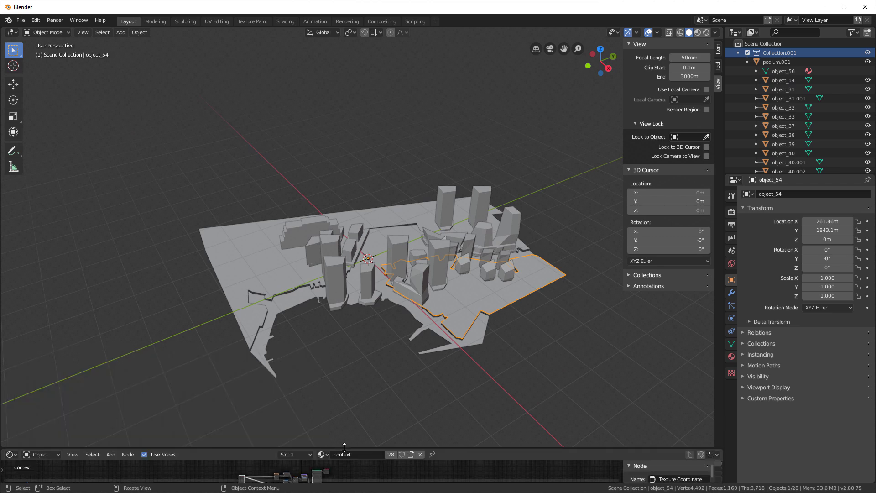
{"action": "left_click_drag", "start_coordinate": [344, 449], "coordinate": [344, 283]}
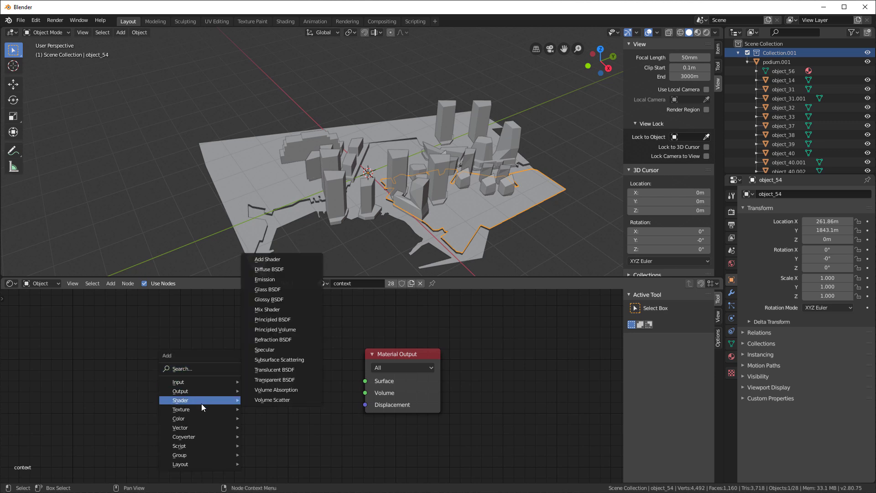
{"action": "mouse_move", "coordinate": [276, 269]}
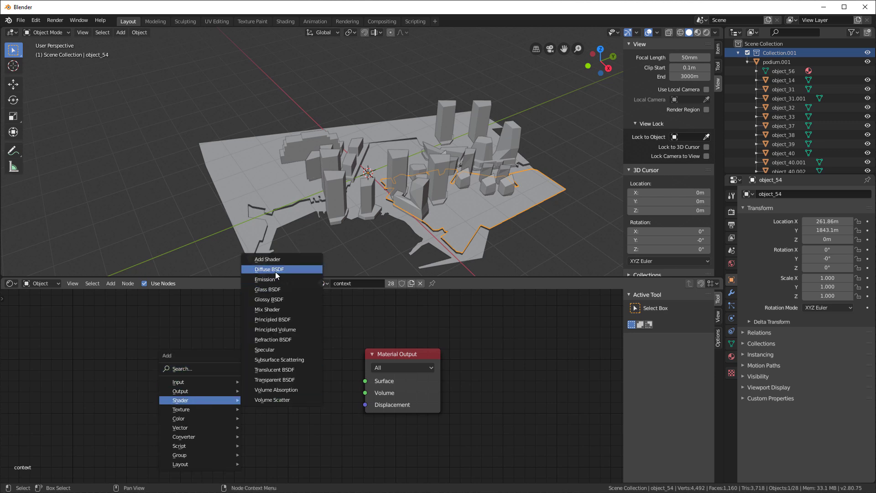
{"action": "left_click", "coordinate": [269, 269]}
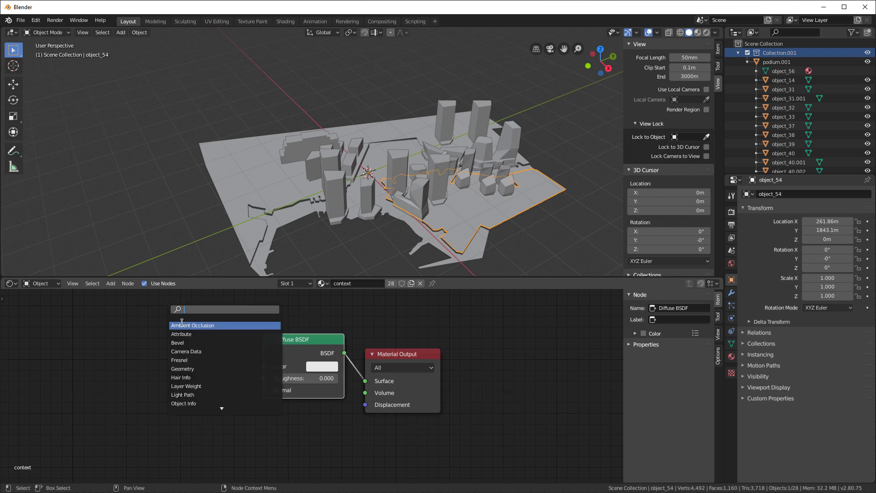
{"action": "left_click", "coordinate": [192, 324]}
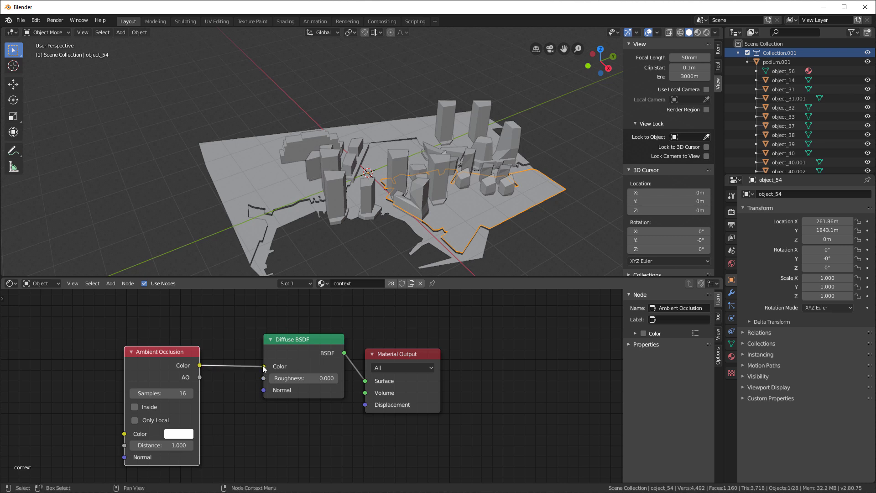
{"action": "left_click_drag", "start_coordinate": [161, 351], "coordinate": [203, 346]}
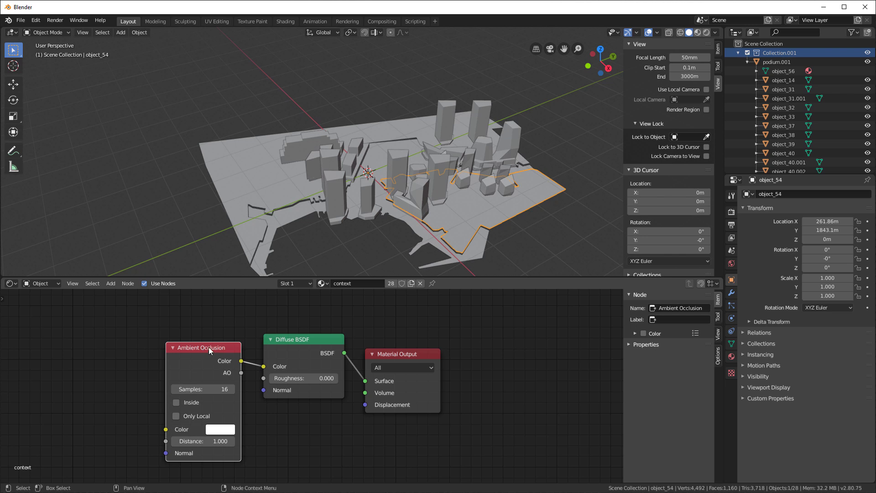
{"action": "mouse_move", "coordinate": [173, 345]}
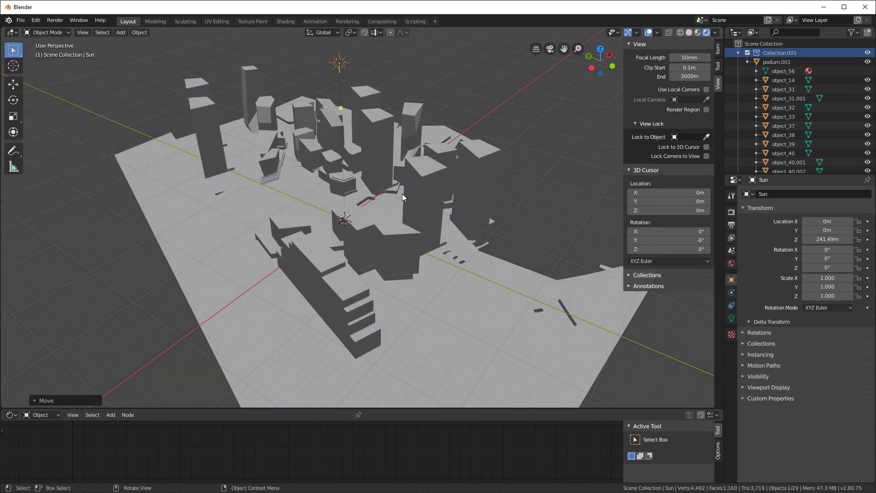
{"action": "mouse_move", "coordinate": [450, 140]}
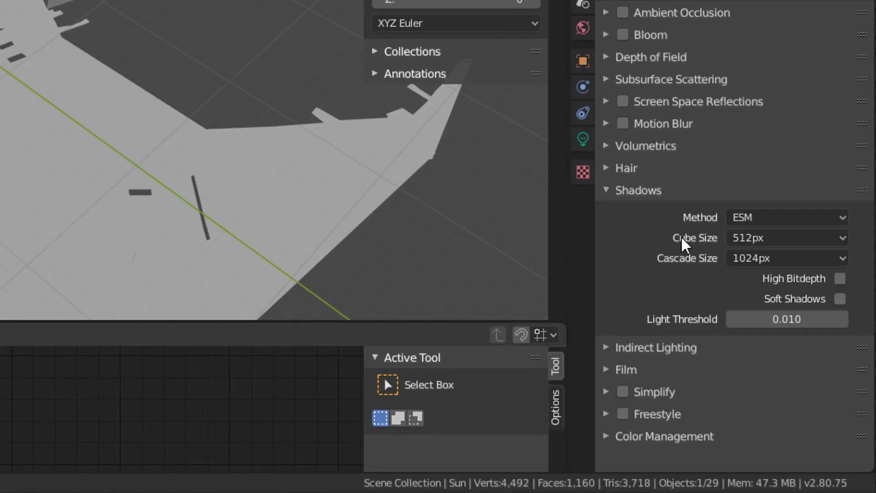
- Set Eevee shadows to VSM with High Bitdepth and 4096px cube and cascade sizes
{"action": "left_click", "coordinate": [840, 279]}
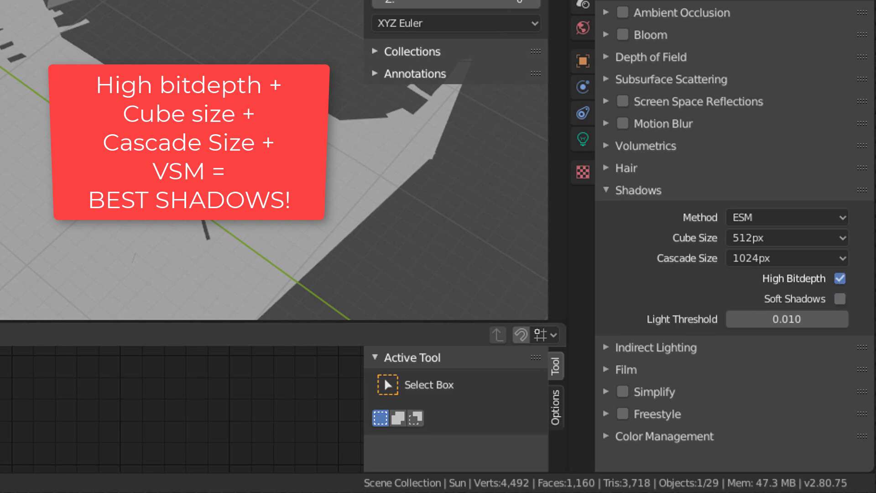
{"action": "left_click", "coordinate": [786, 218]}
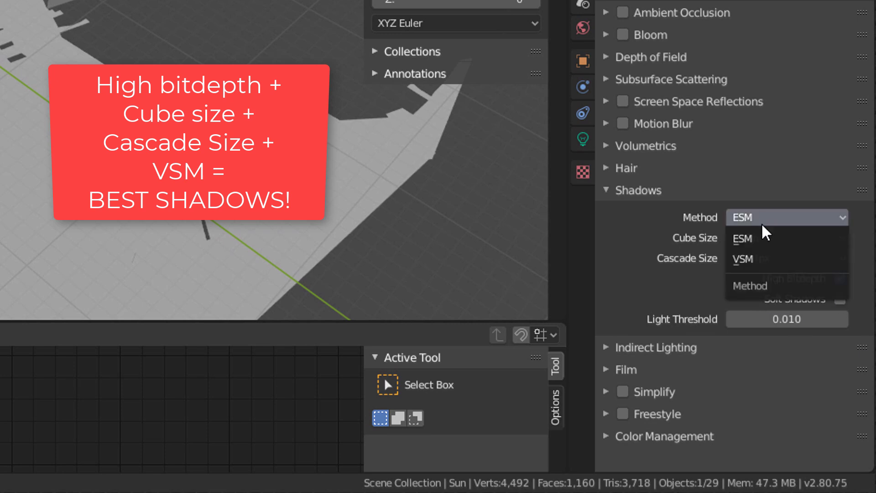
{"action": "left_click", "coordinate": [743, 259]}
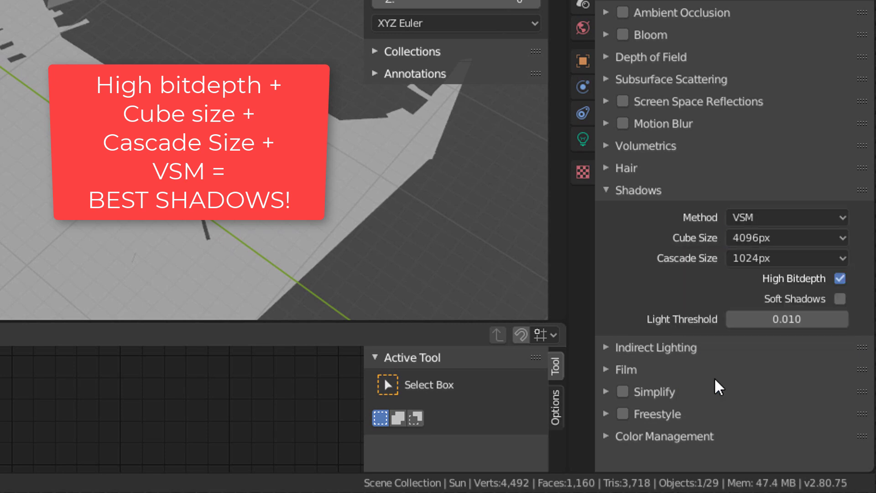
{"action": "left_click", "coordinate": [785, 259]}
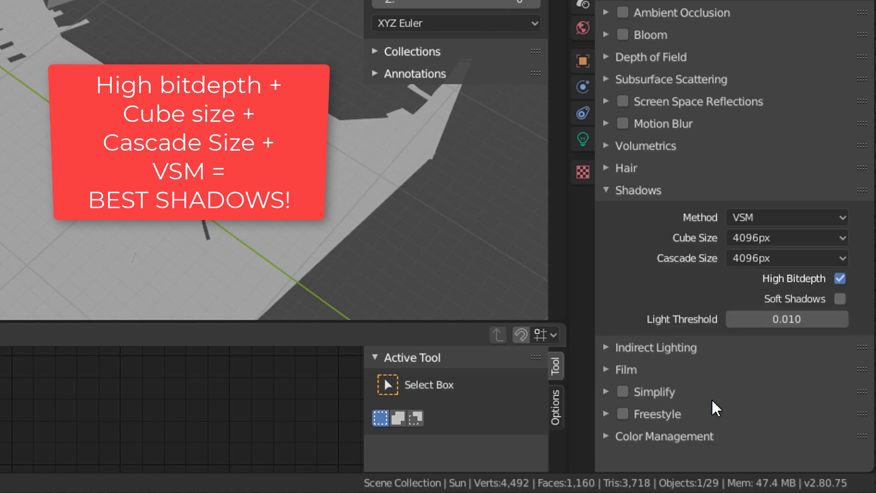
{"action": "mouse_move", "coordinate": [647, 270]}
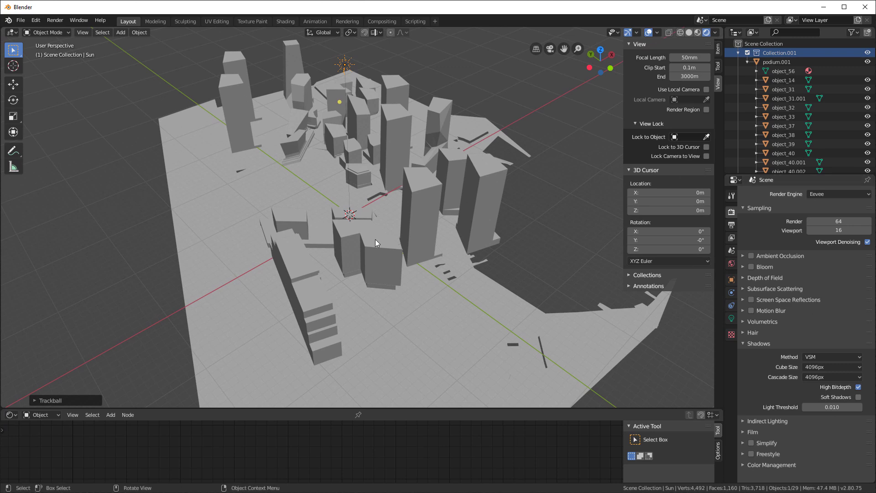
{"action": "left_click_drag", "start_coordinate": [377, 242], "coordinate": [402, 240]}
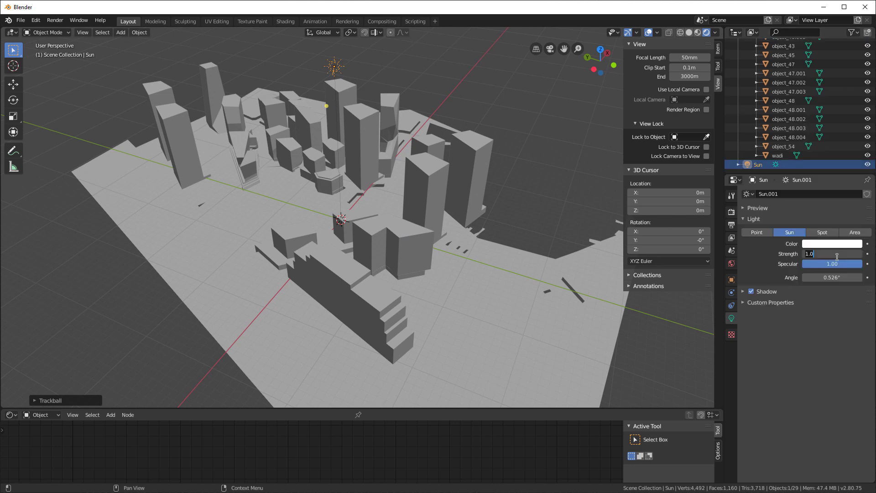
- Set Sun strength to 2.000 and enable Contact Shadows in its Shadow settings
{"action": "type", "text": "2.000"}
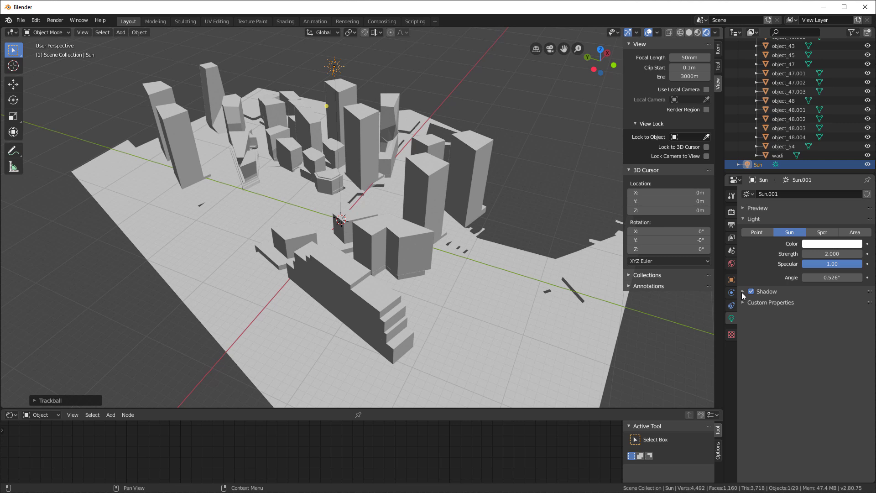
{"action": "left_click", "coordinate": [754, 291]}
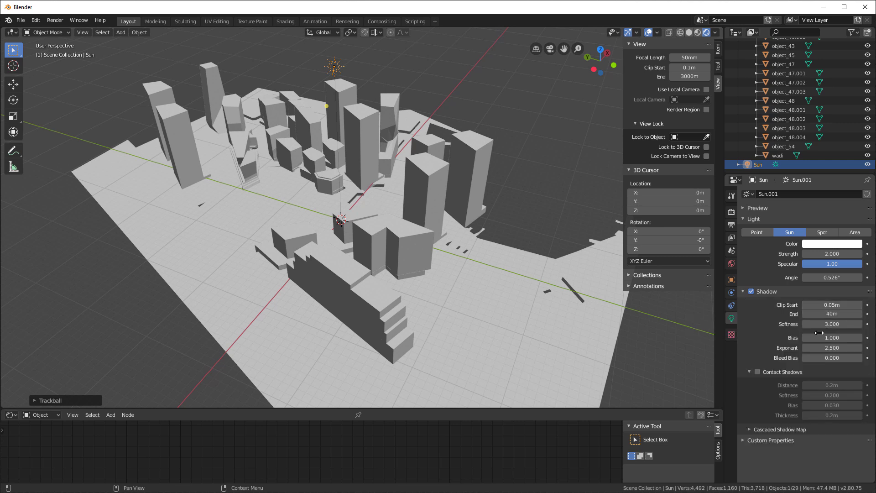
{"action": "mouse_move", "coordinate": [832, 313]}
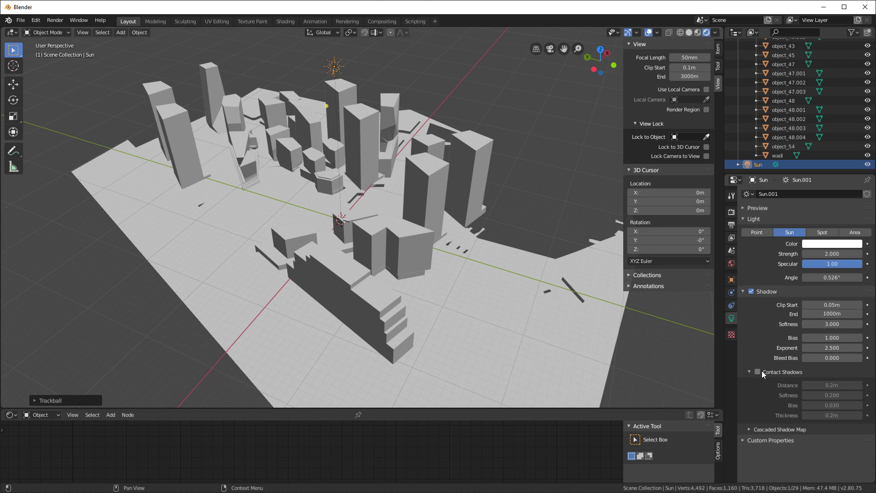
{"action": "left_click", "coordinate": [757, 372]}
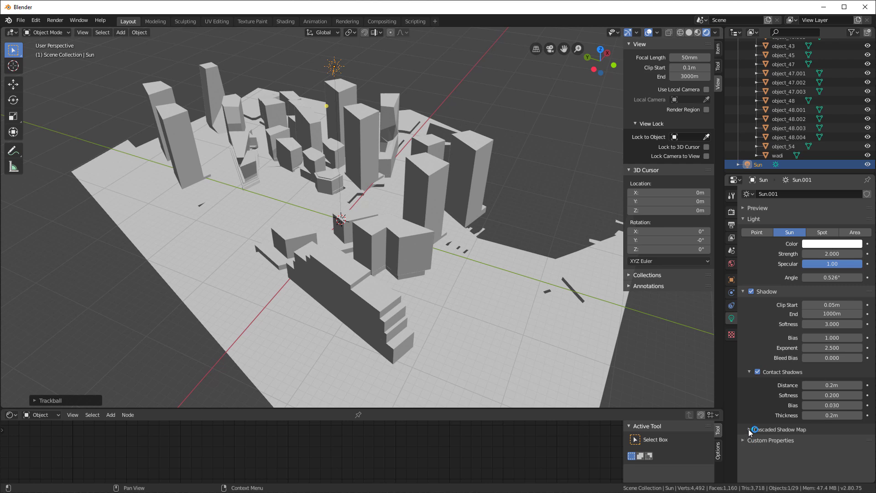
- Set the Sun's Cascaded Shadow Map Max Distance to 2000 m
{"action": "left_click", "coordinate": [750, 429]}
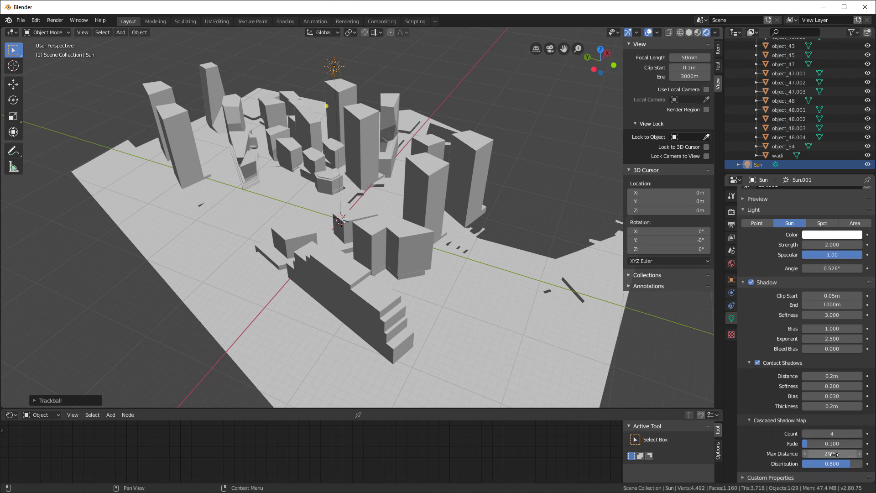
{"action": "left_click", "coordinate": [831, 453]}
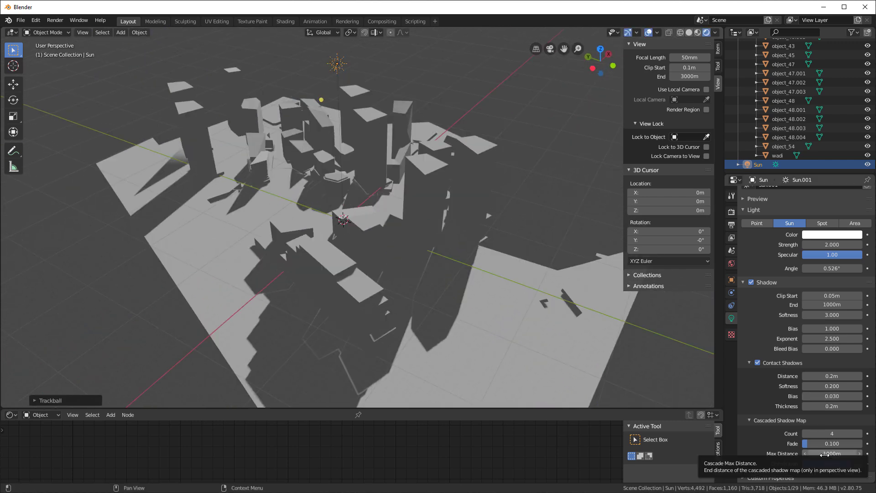
{"action": "left_click", "coordinate": [831, 453]}
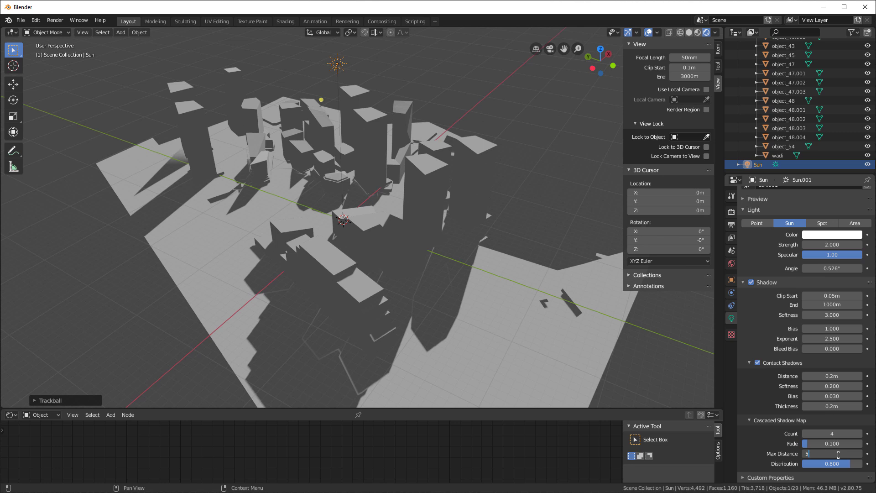
{"action": "type", "text": "500"}
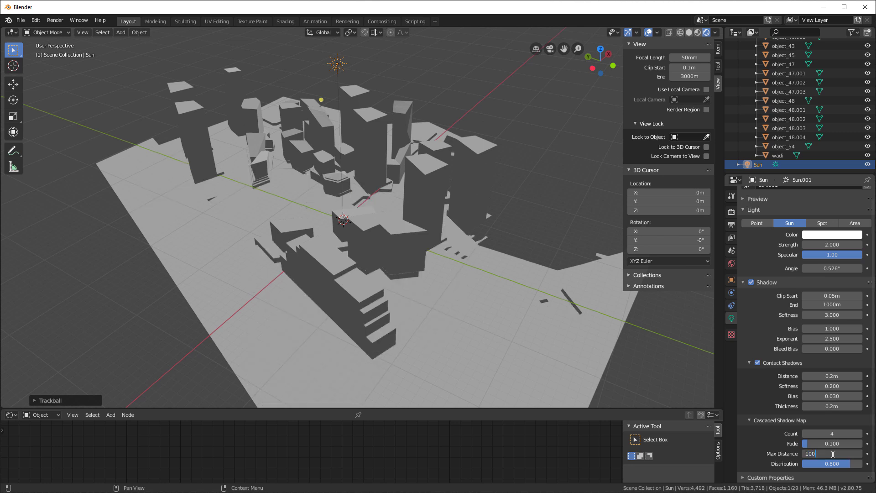
{"action": "type", "text": "1000m"}
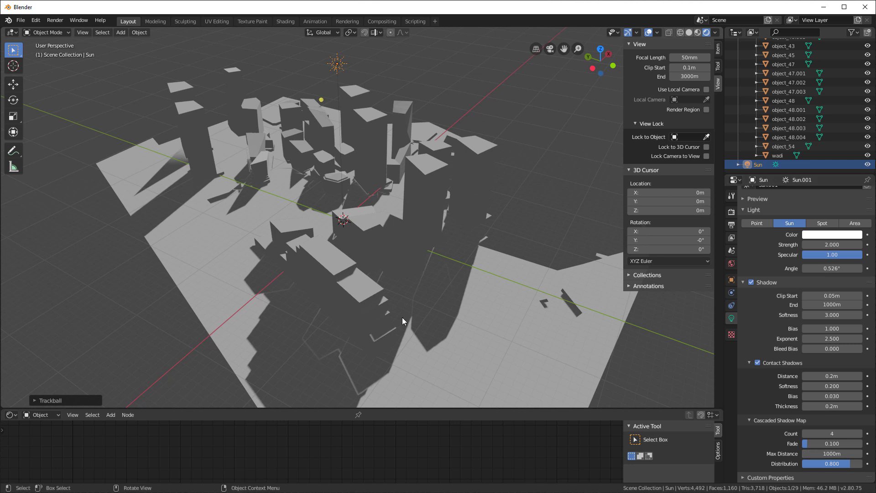
{"action": "mouse_move", "coordinate": [189, 179]}
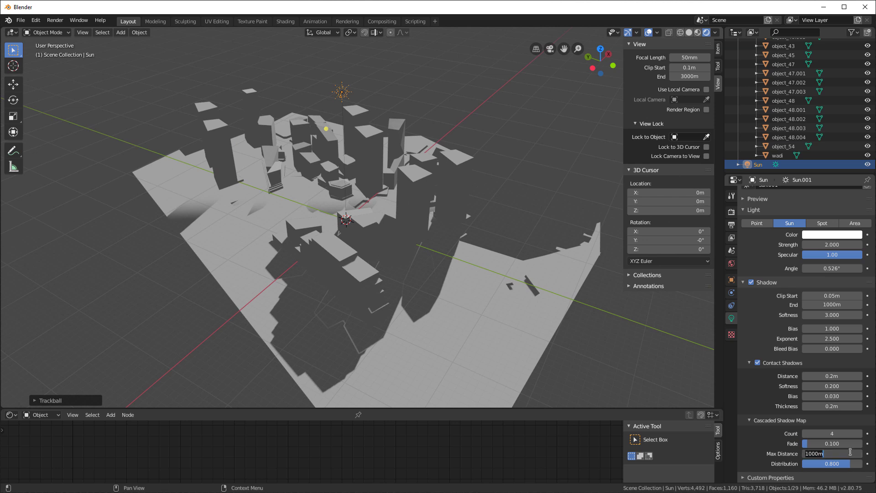
{"action": "type", "text": "2000"}
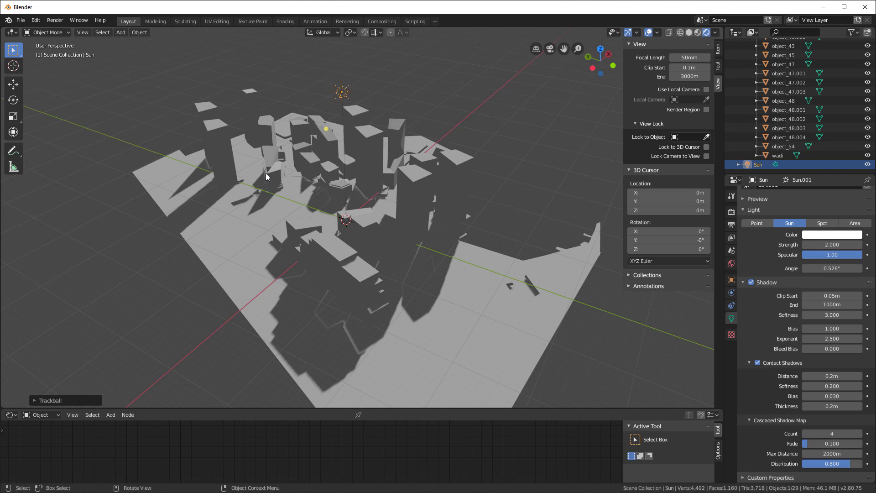
{"action": "mouse_move", "coordinate": [456, 273]}
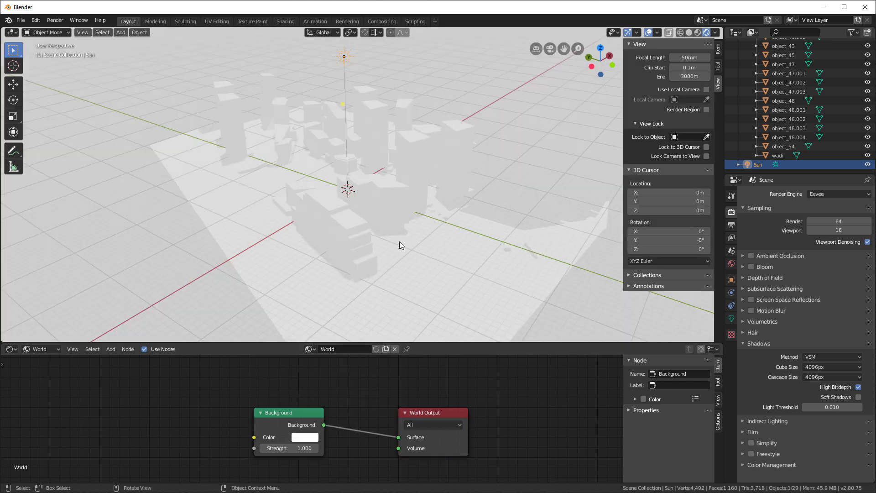
{"action": "mouse_move", "coordinate": [378, 102]}
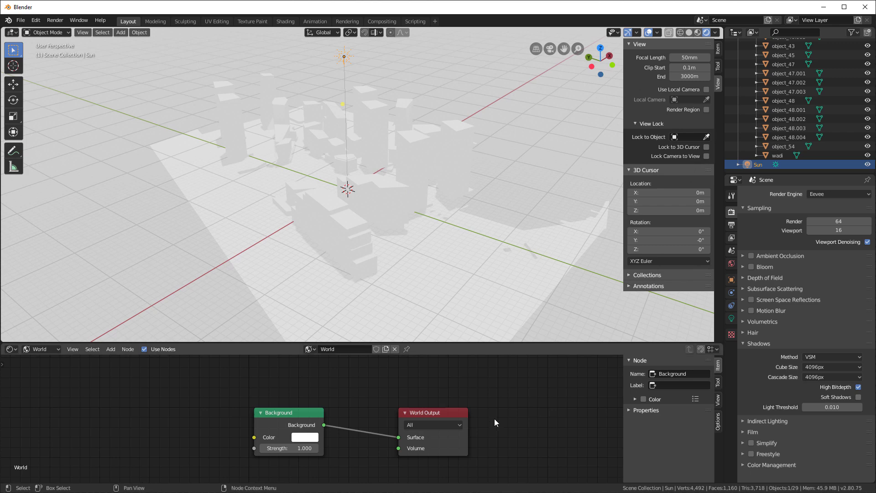
- Build world nodes with two Background nodes joined by a Mix Shader into World Output
{"action": "left_click", "coordinate": [304, 437]}
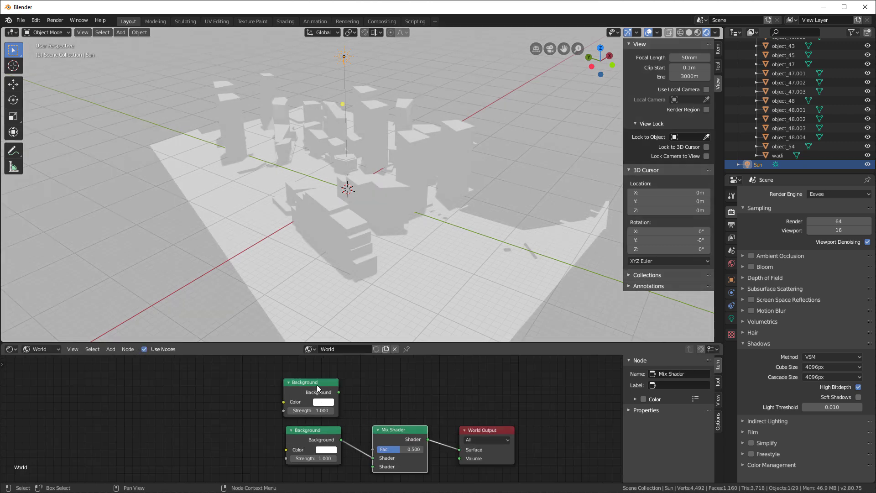
{"action": "left_click", "coordinate": [110, 348]}
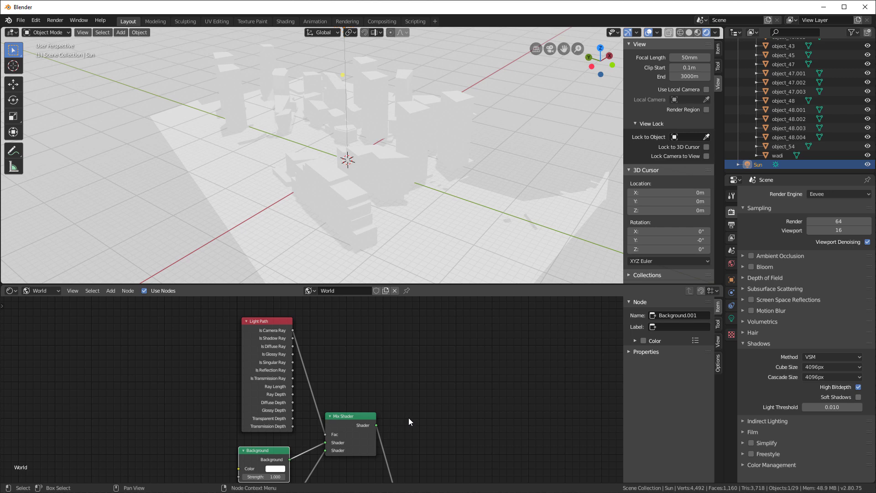
- Test a different world Background colour, restore white, then show object material nodes
{"action": "left_click", "coordinate": [275, 468]}
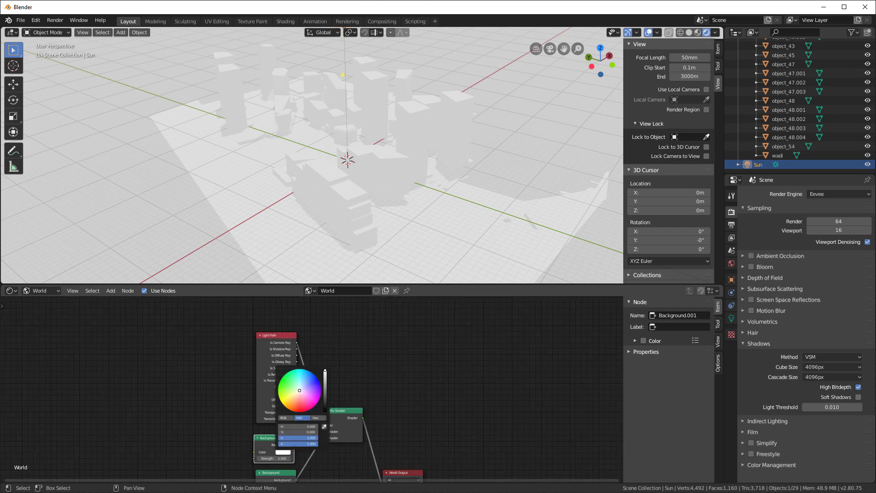
{"action": "left_click", "coordinate": [299, 390]}
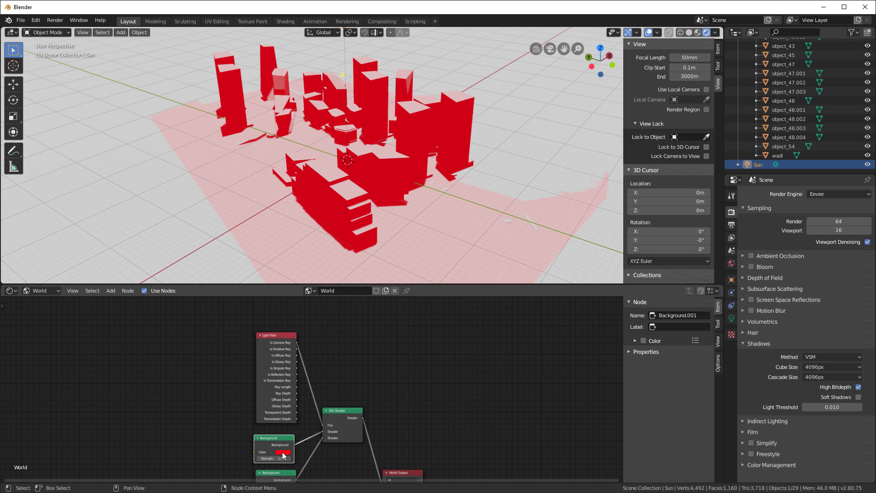
{"action": "left_click", "coordinate": [280, 451]}
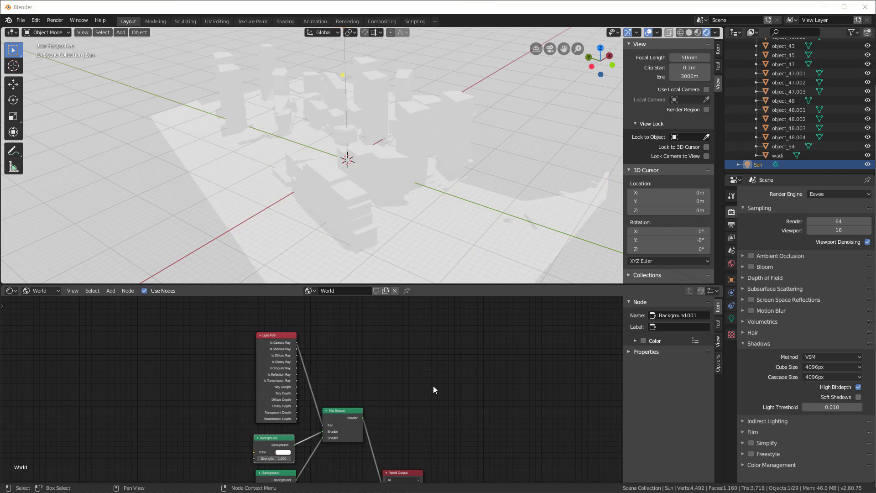
{"action": "left_click", "coordinate": [40, 290]}
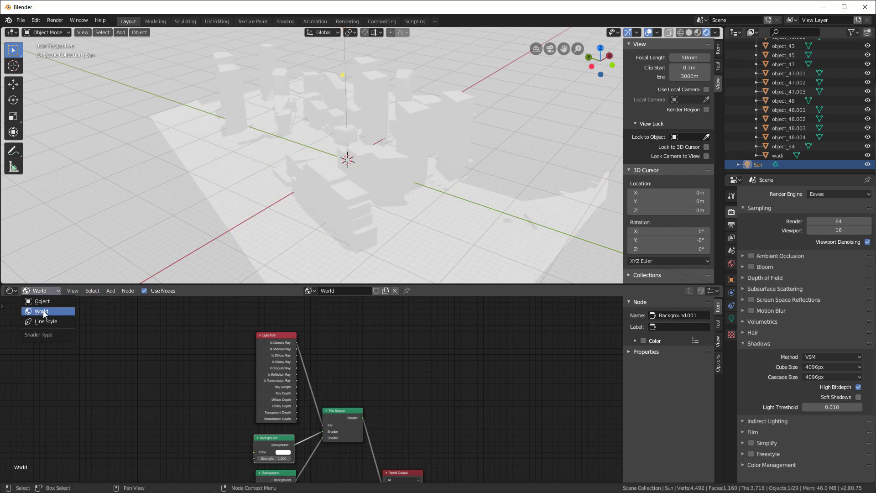
{"action": "left_click", "coordinate": [41, 301]}
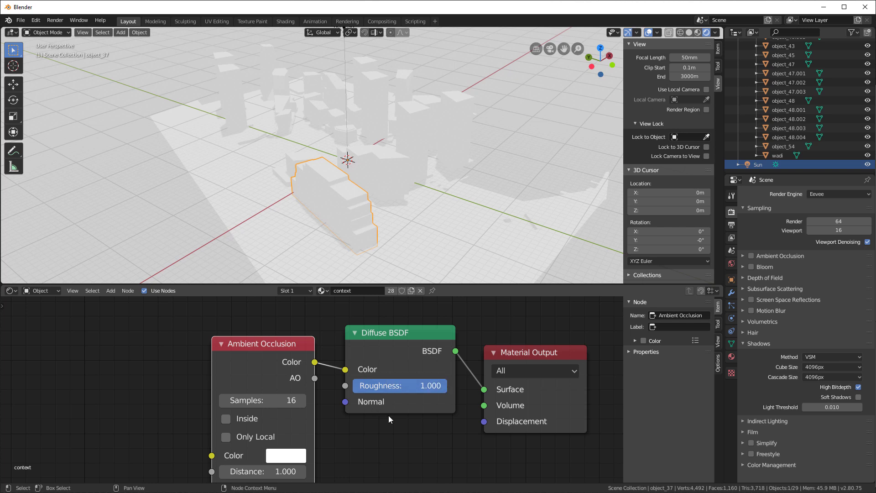
{"action": "mouse_move", "coordinate": [388, 420]}
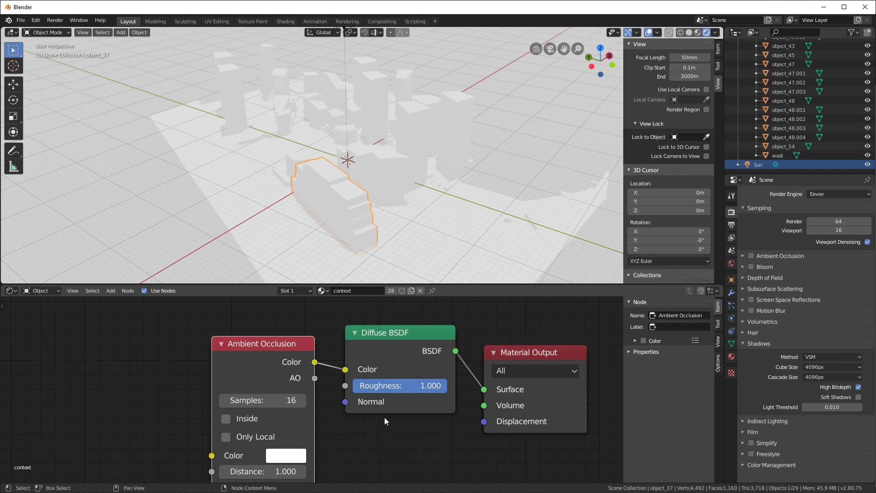
{"action": "mouse_move", "coordinate": [483, 154]}
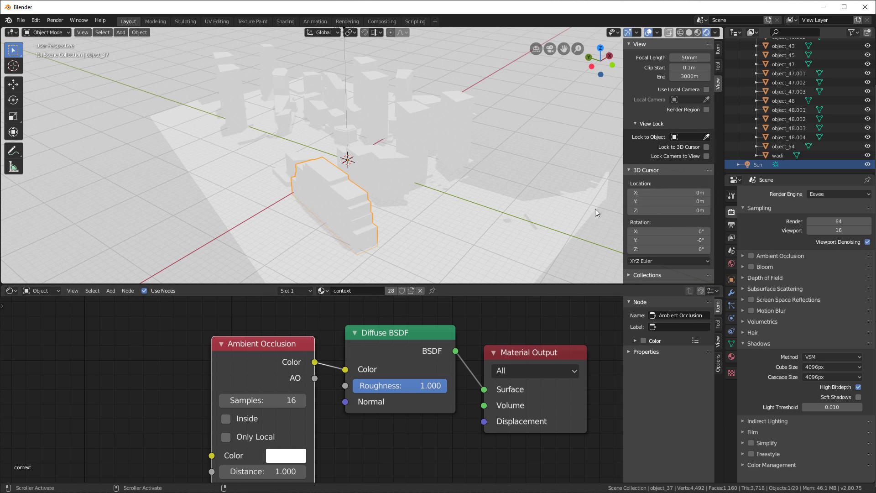
- Enable Eevee ambient occlusion and set its Factor to 1.30
{"action": "left_click", "coordinate": [743, 256]}
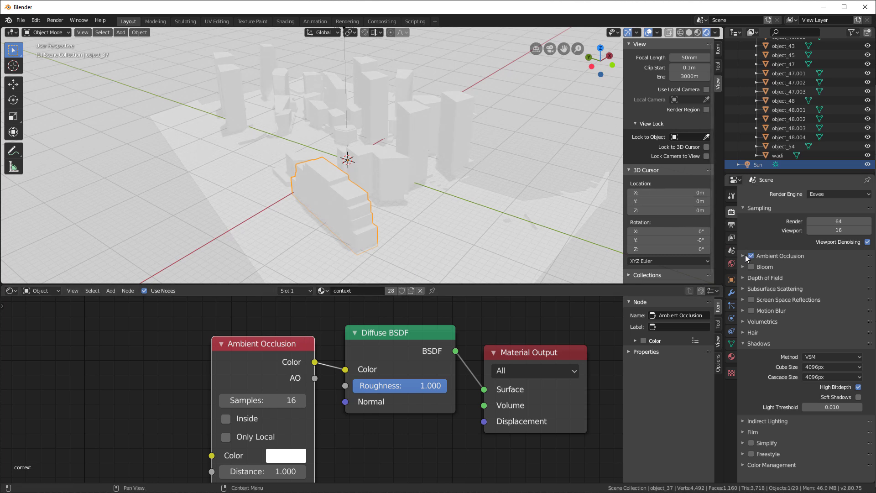
{"action": "left_click", "coordinate": [742, 255]}
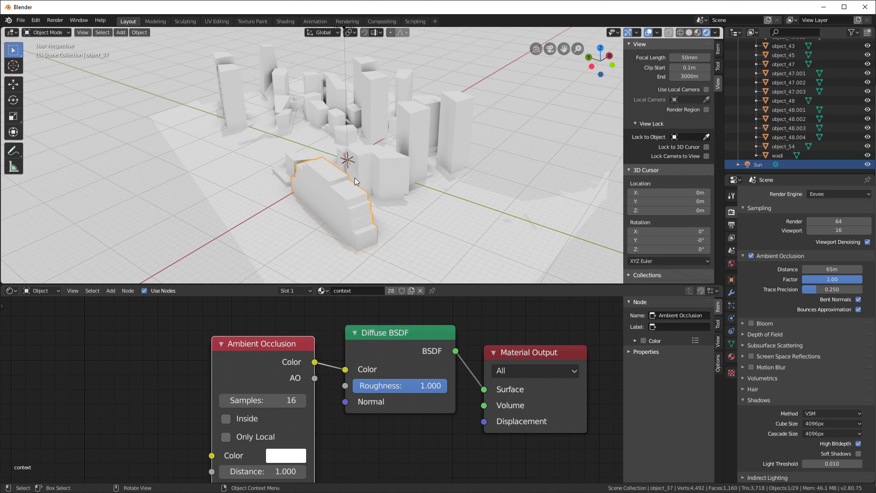
{"action": "mouse_move", "coordinate": [364, 196]}
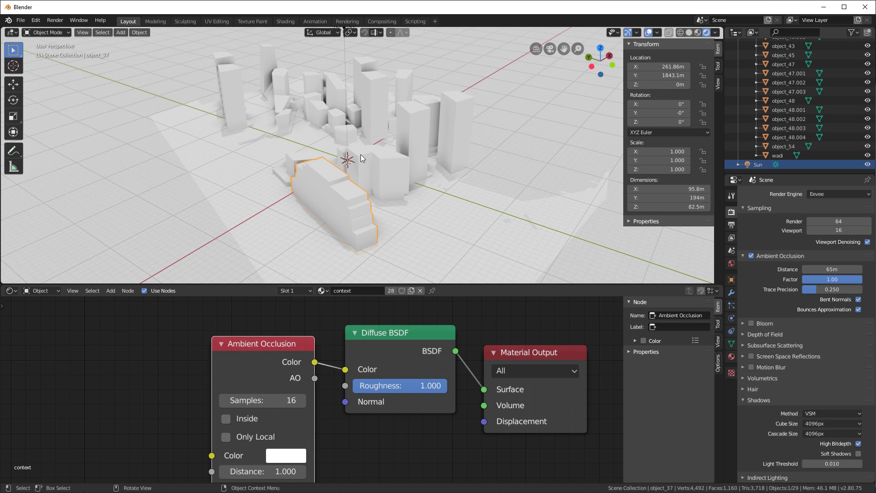
{"action": "double_click", "coordinate": [831, 279]}
{"action": "type", "text": "2"}
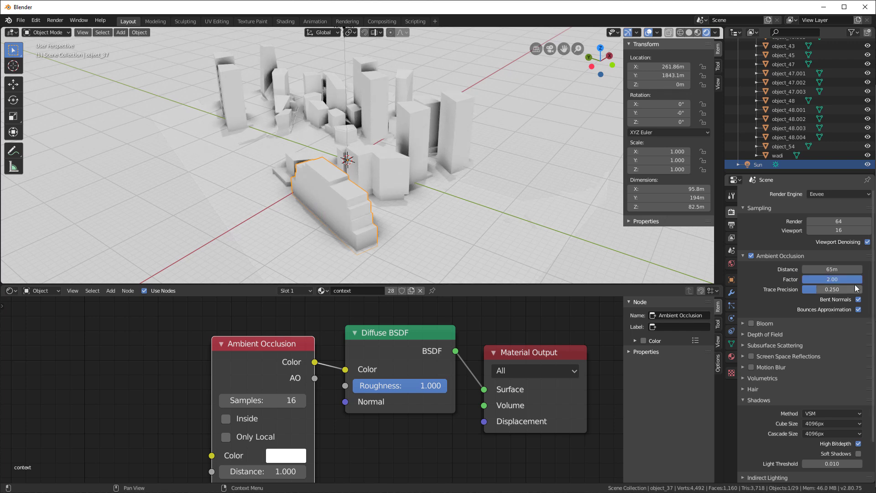
{"action": "left_click", "coordinate": [831, 279]}
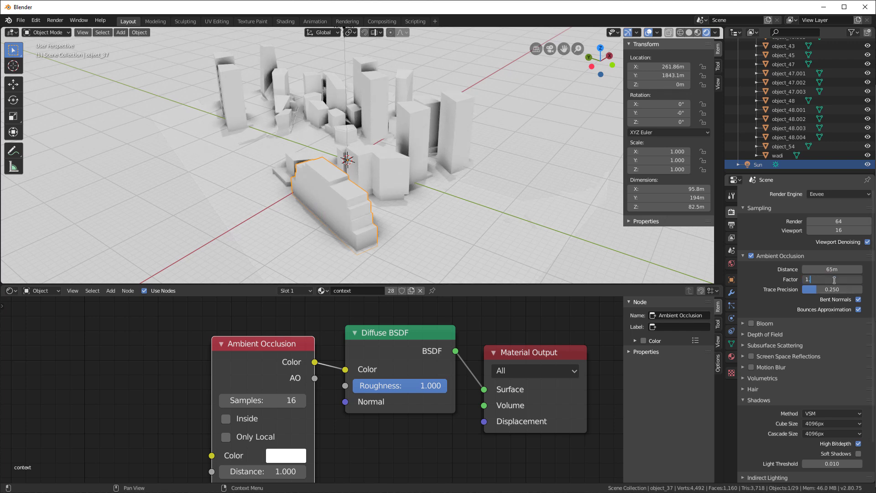
{"action": "type", "text": "1.30"}
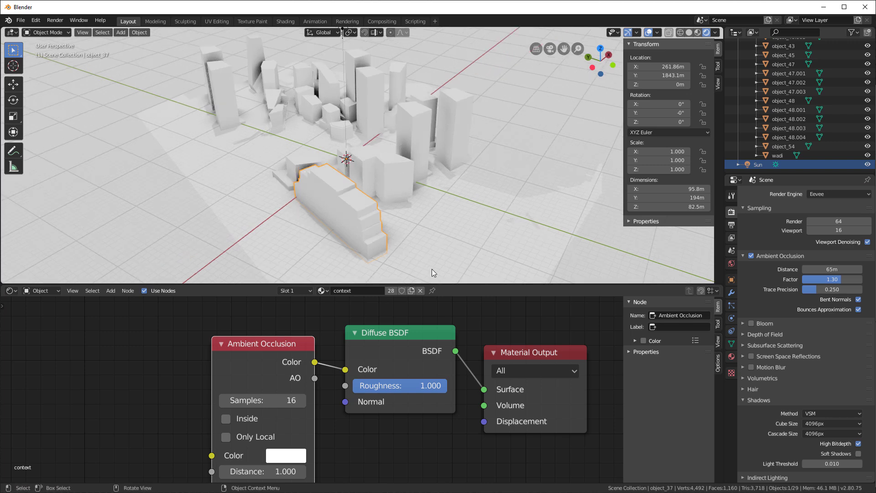
- Orbit around the city block to check shading, then lower the AO factor to 1.20
{"action": "left_click_drag", "start_coordinate": [433, 274], "coordinate": [393, 145]}
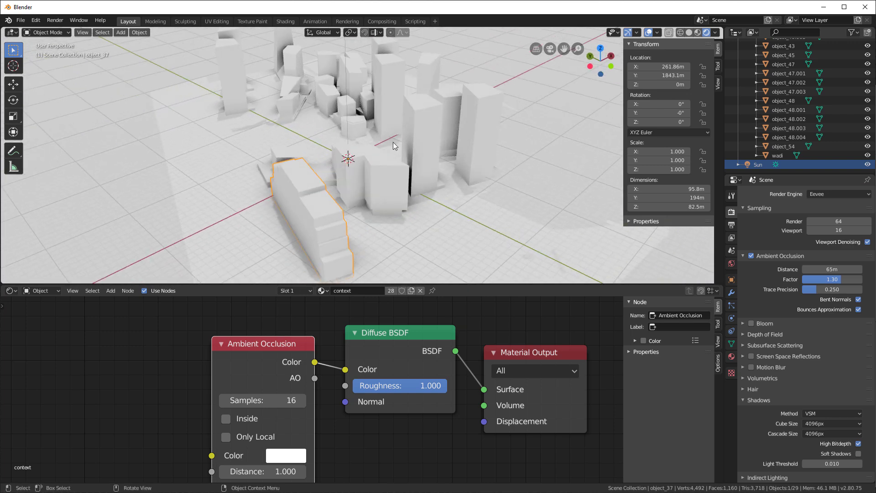
{"action": "left_click_drag", "start_coordinate": [393, 146], "coordinate": [471, 121]}
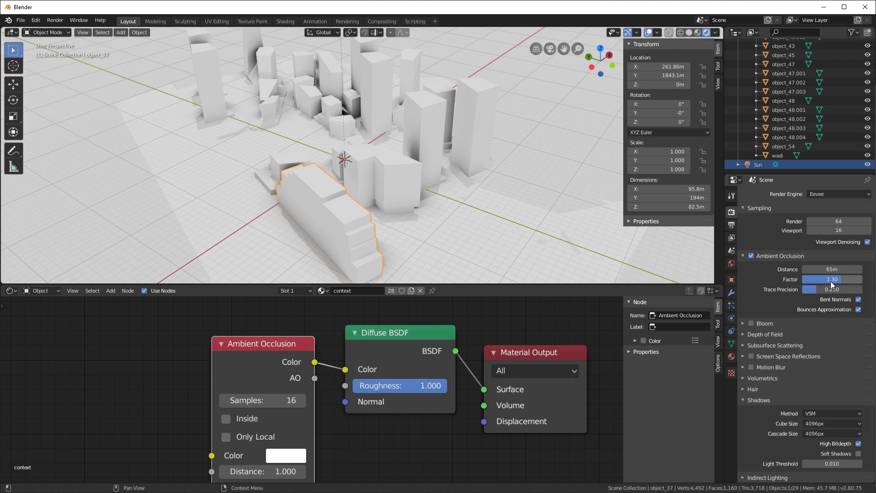
{"action": "left_click", "coordinate": [832, 279]}
{"action": "type", "text": "1.2"}
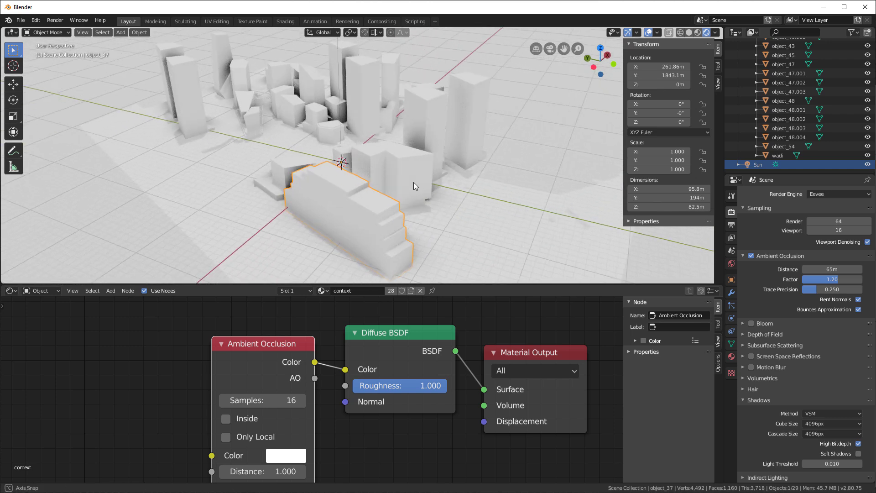
{"action": "left_click", "coordinate": [41, 290]}
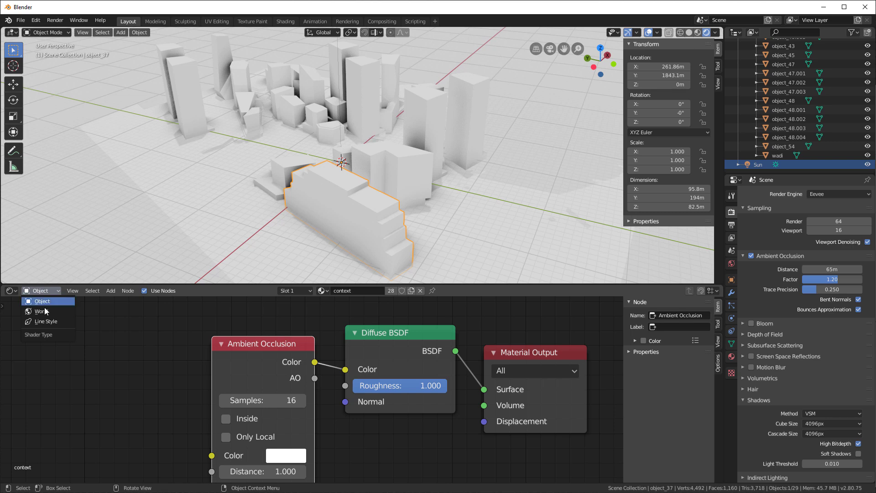
- Switch the Shader Editor to the World nodes and orbit to inspect building shadows
{"action": "left_click", "coordinate": [39, 310]}
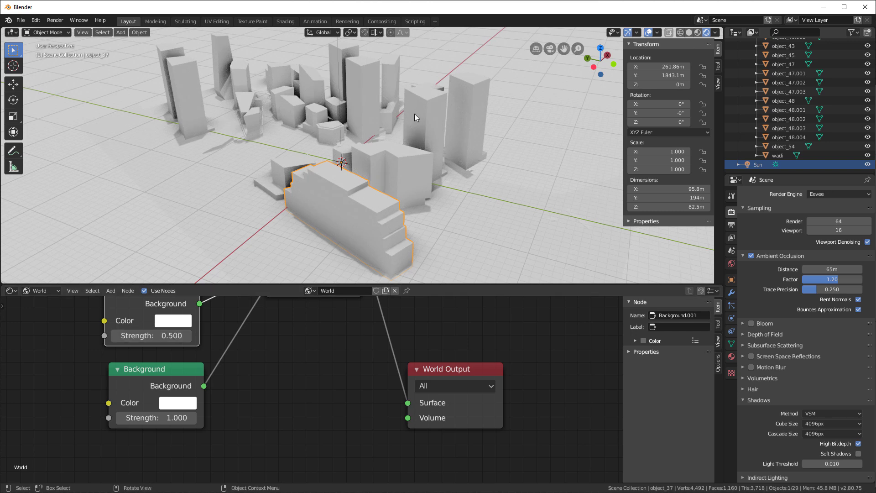
{"action": "left_click_drag", "start_coordinate": [416, 117], "coordinate": [435, 147]}
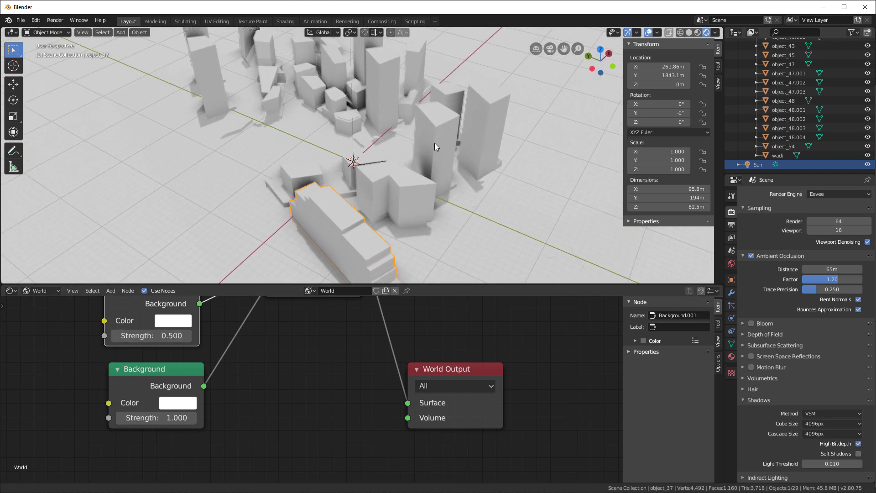
{"action": "left_click_drag", "start_coordinate": [436, 147], "coordinate": [421, 102]}
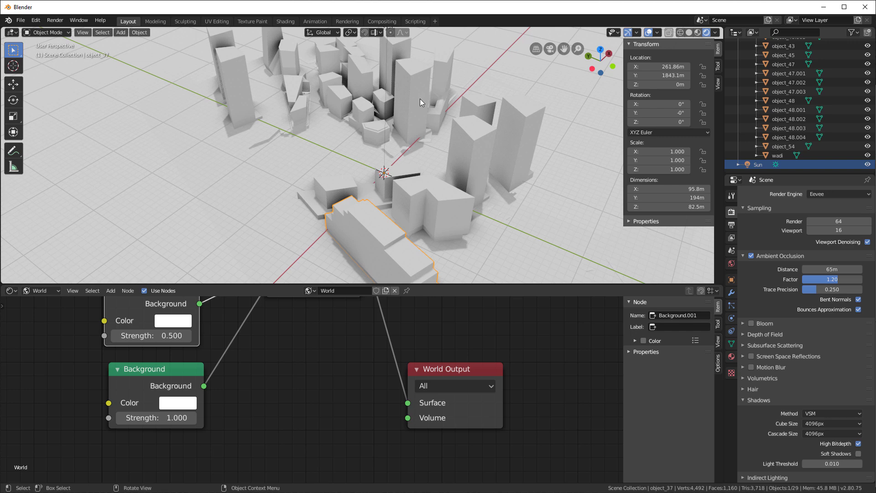
{"action": "left_click_drag", "start_coordinate": [422, 102], "coordinate": [344, 142]}
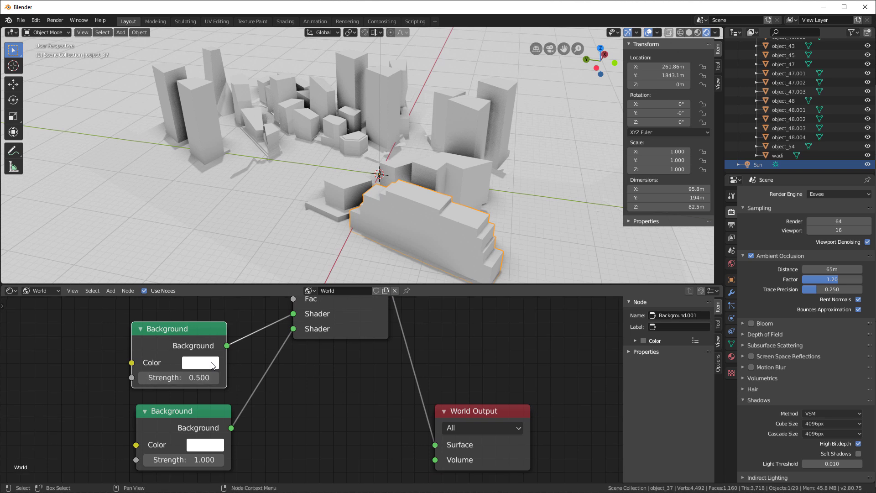
{"action": "mouse_move", "coordinate": [296, 433]}
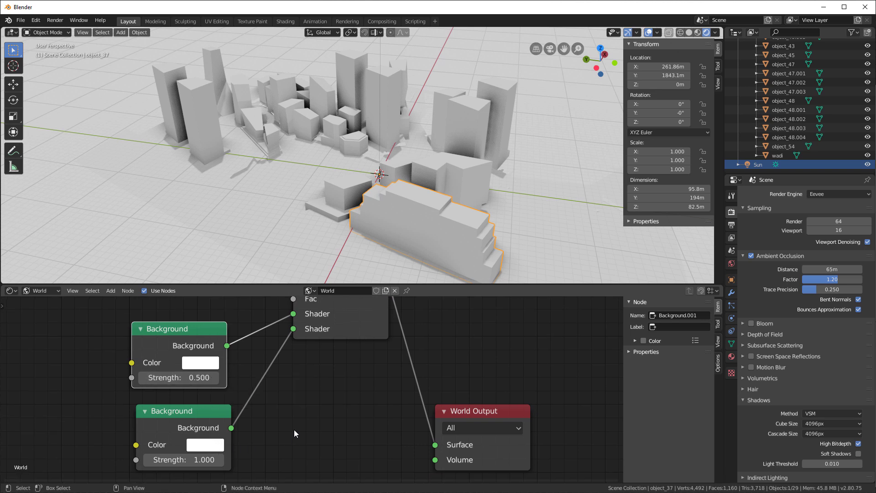
{"action": "left_click", "coordinate": [659, 32]}
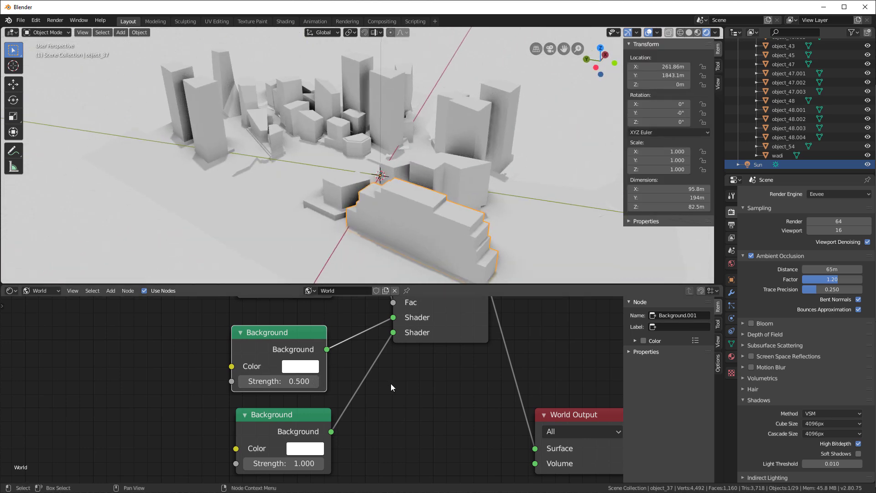
{"action": "left_click", "coordinate": [35, 21]}
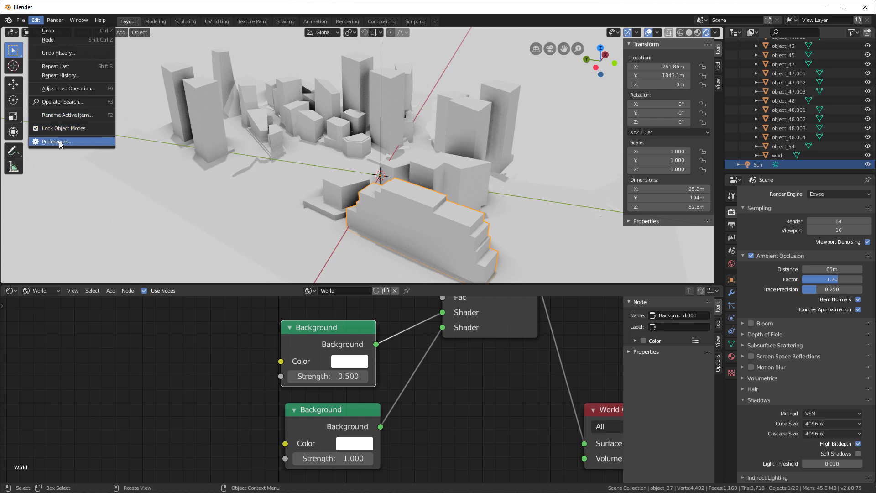
- Enable Node Wrangler and add an Environment Texture with Mapping and Texture Coordinate nodes
{"action": "left_click", "coordinate": [55, 142]}
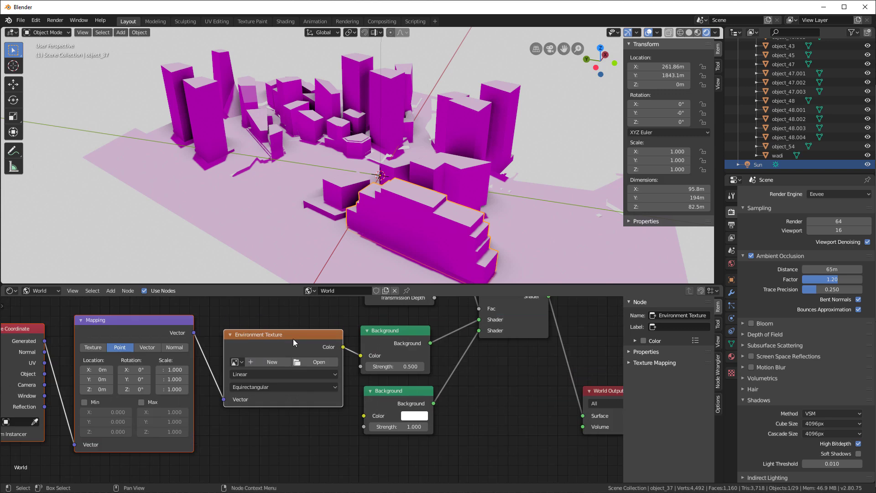
{"action": "mouse_move", "coordinate": [262, 334]}
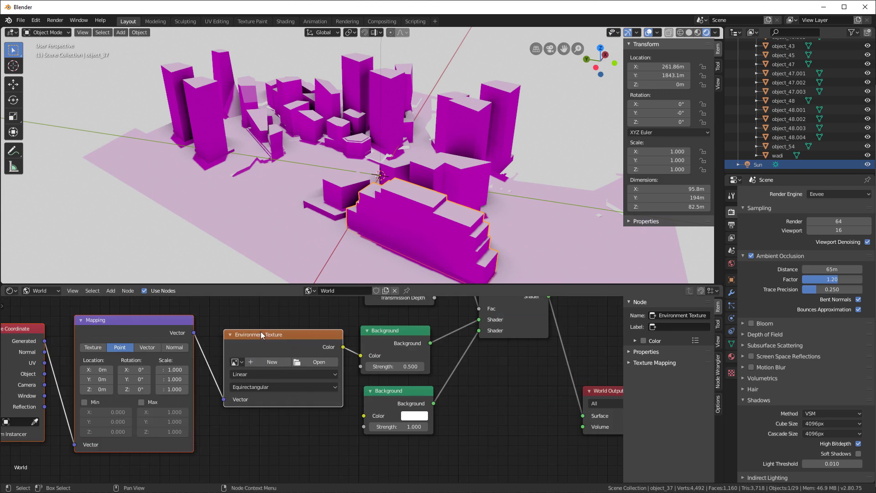
{"action": "left_click", "coordinate": [318, 362]}
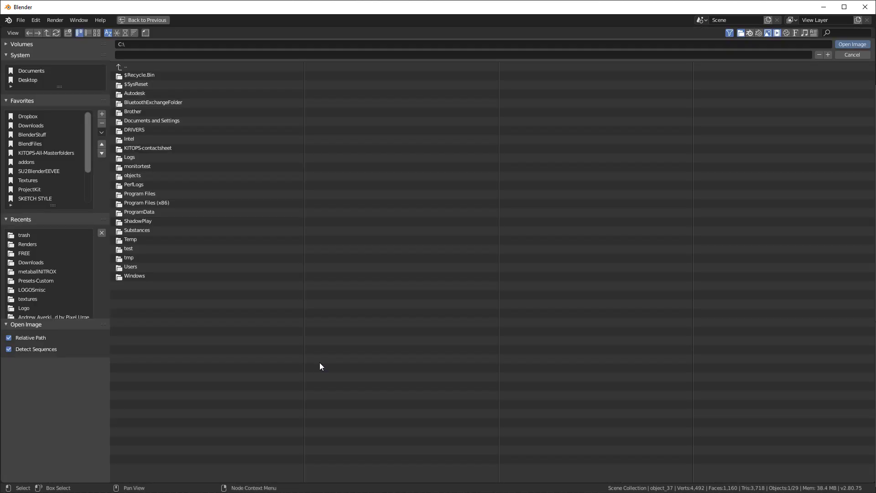
- Load 03.hdr from the Recents FREE folder into the Environment Texture node
{"action": "left_click", "coordinate": [134, 175]}
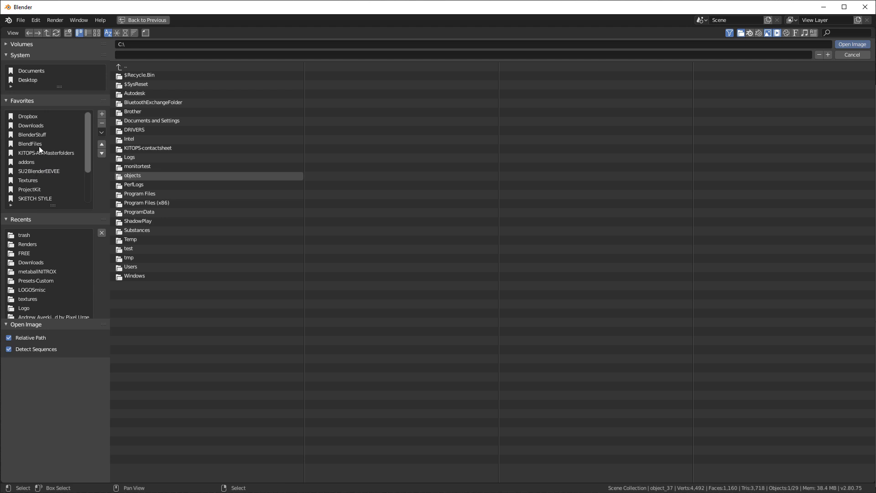
{"action": "left_click", "coordinate": [24, 253]}
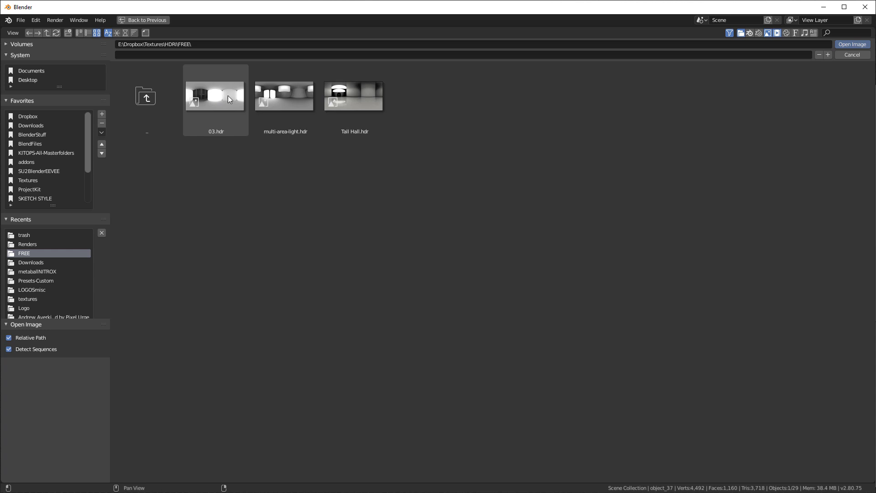
{"action": "mouse_move", "coordinate": [208, 111]}
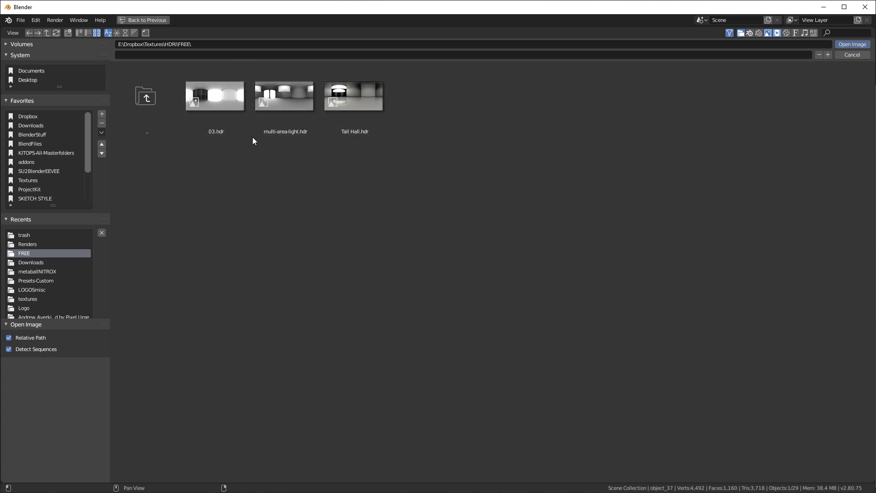
{"action": "left_click", "coordinate": [215, 95]}
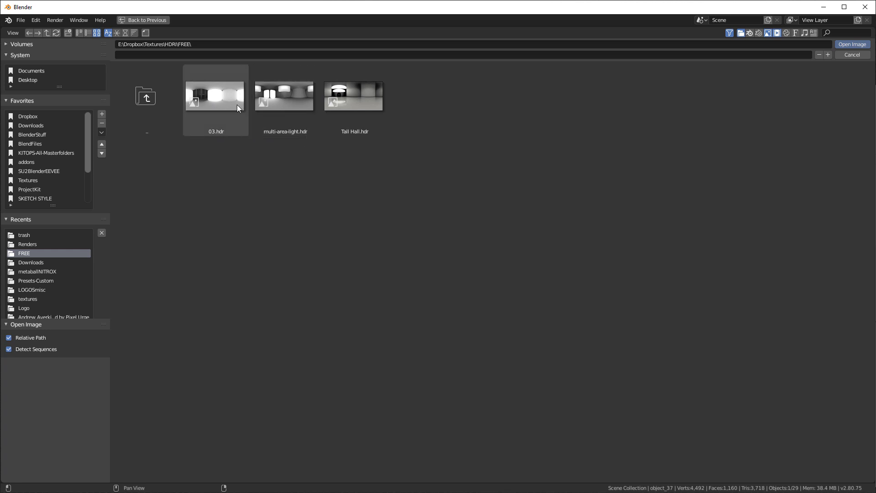
{"action": "left_click", "coordinate": [354, 96]}
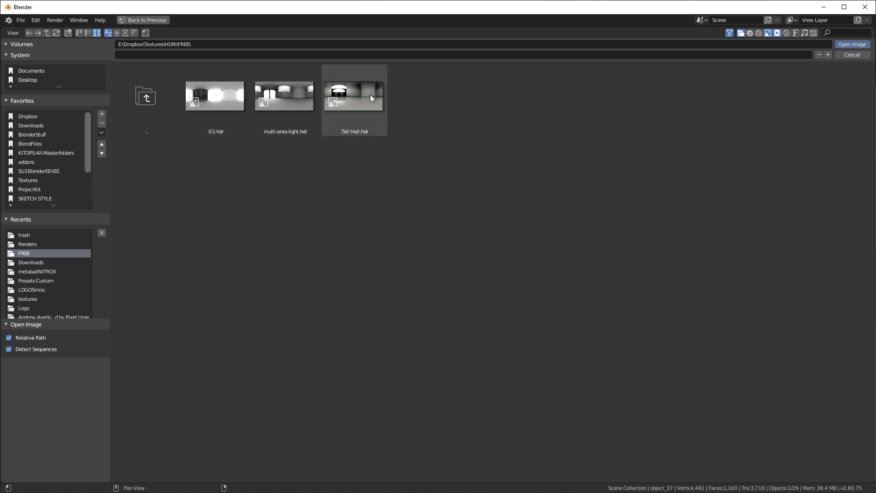
{"action": "left_click", "coordinate": [214, 96]}
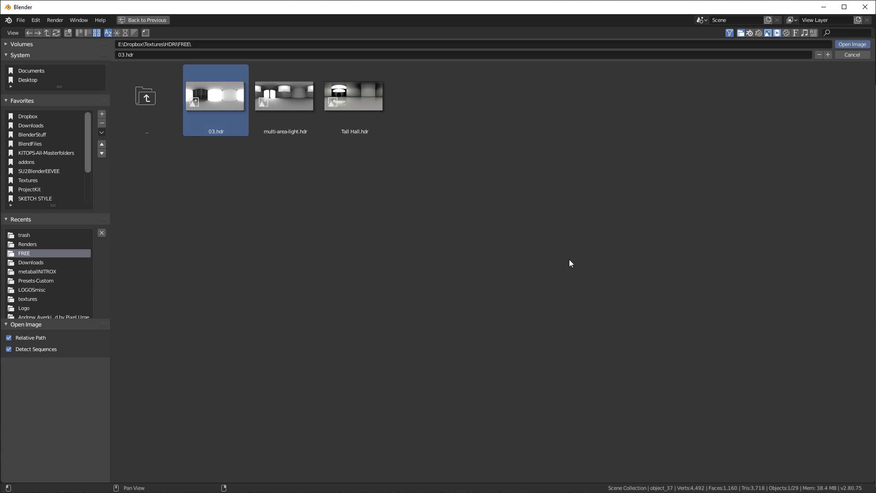
{"action": "mouse_move", "coordinate": [222, 96]}
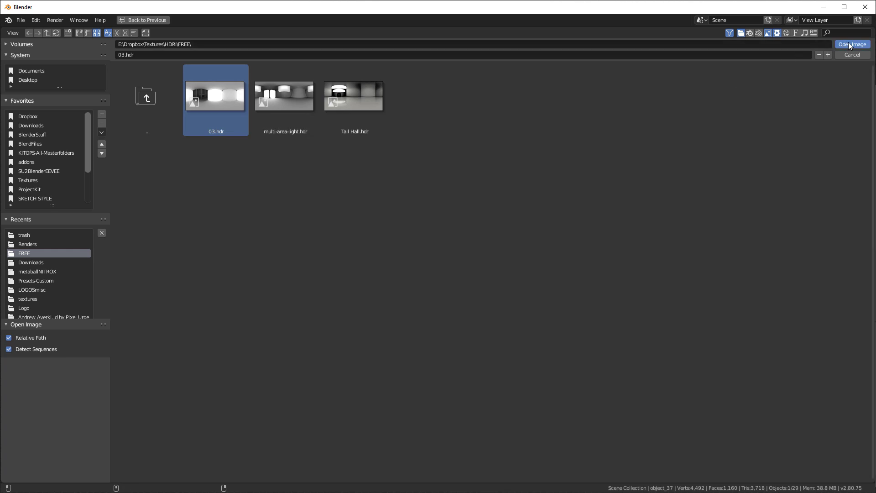
{"action": "left_click", "coordinate": [851, 44]}
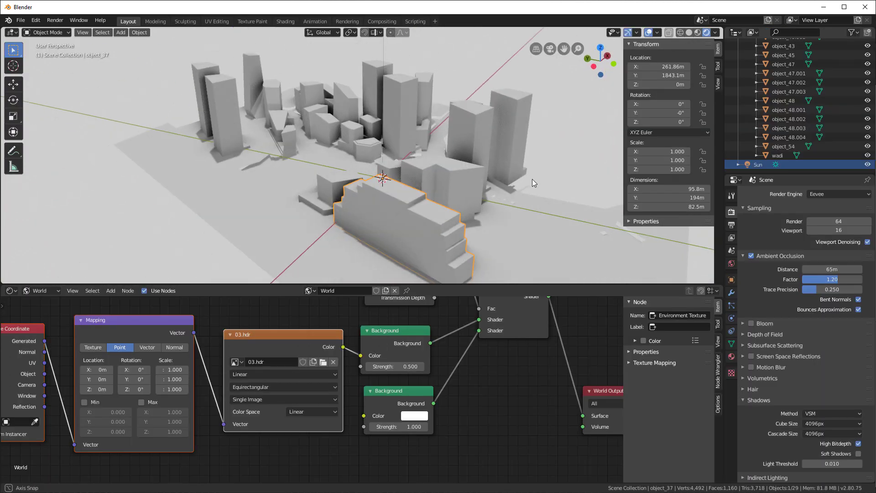
- Set the HDRI Background node Strength to 1.0 and inspect the Mapping rotation
{"action": "left_click_drag", "start_coordinate": [533, 181], "coordinate": [480, 164]}
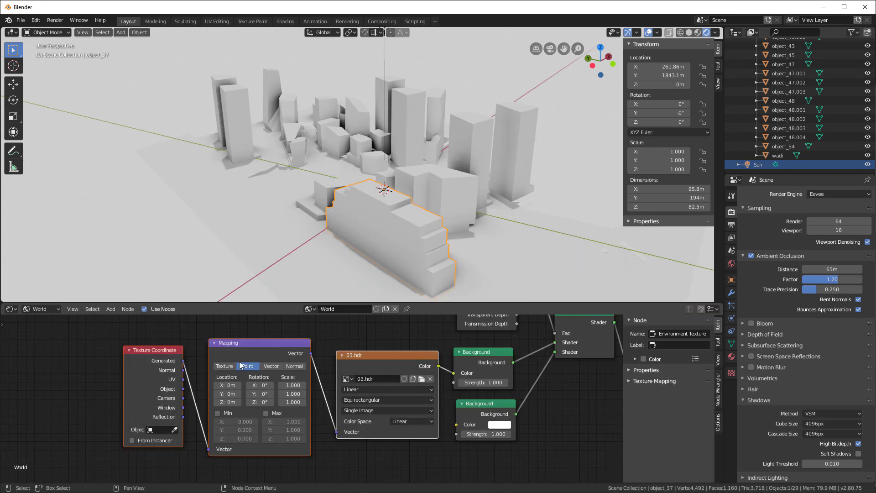
{"action": "mouse_move", "coordinate": [247, 366]}
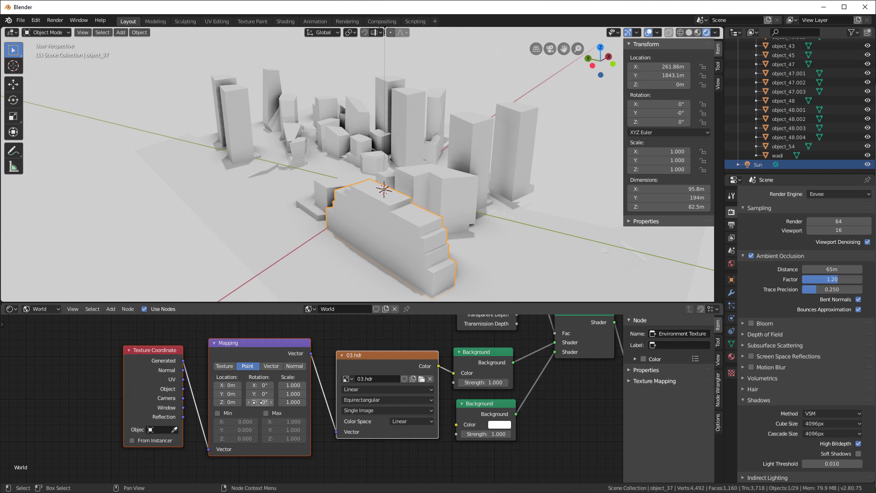
{"action": "left_click", "coordinate": [260, 402]}
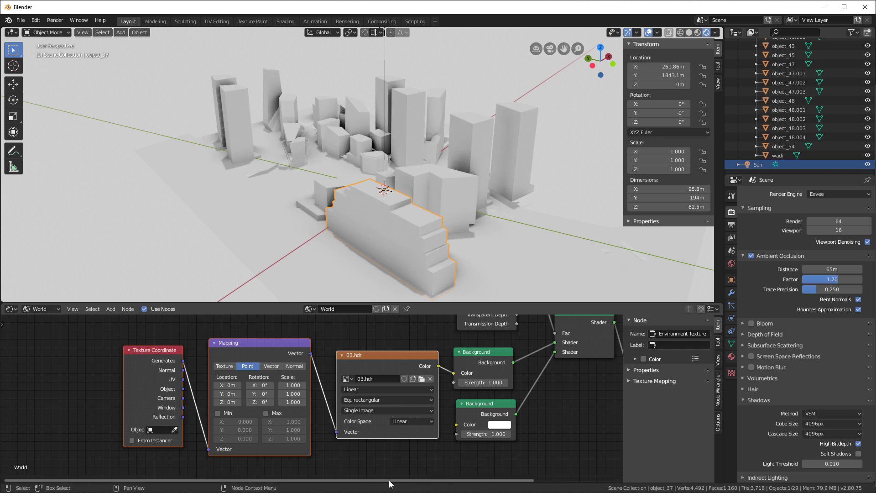
{"action": "left_click", "coordinate": [40, 308]}
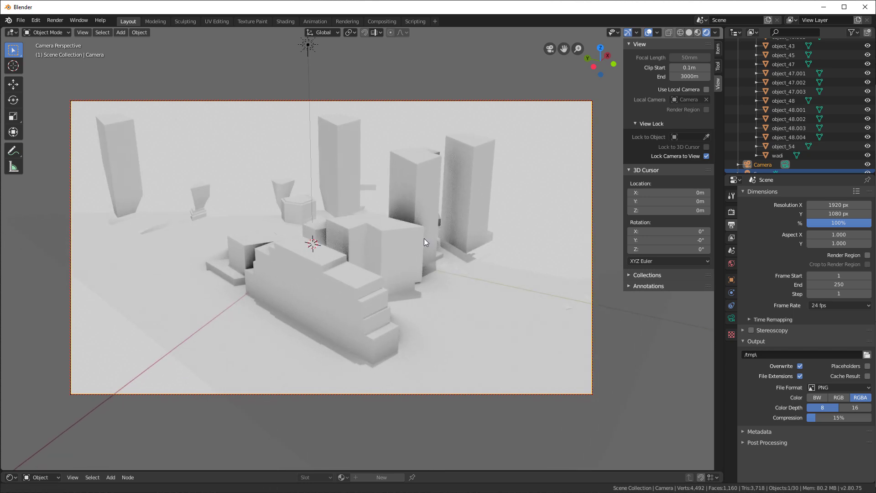
- Reframe the locked camera view around the city block
{"action": "left_click_drag", "start_coordinate": [424, 242], "coordinate": [466, 256]}
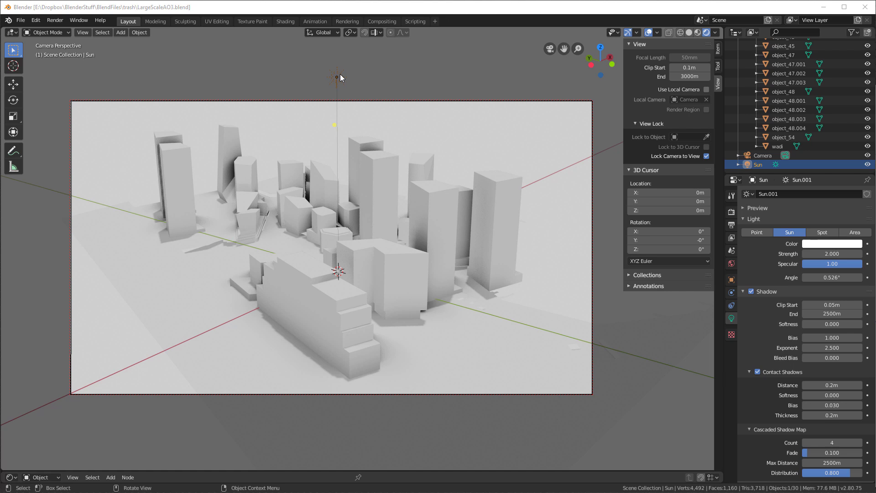
{"action": "mouse_move", "coordinate": [219, 308]}
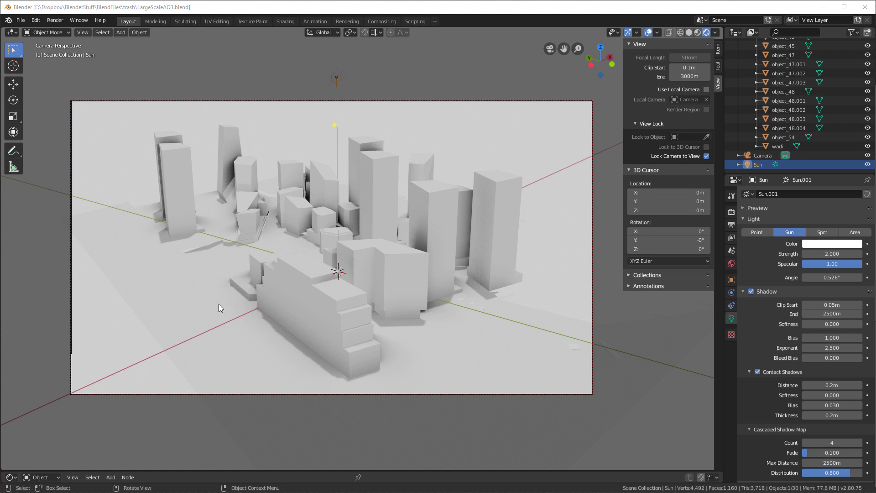
{"action": "mouse_move", "coordinate": [707, 325]}
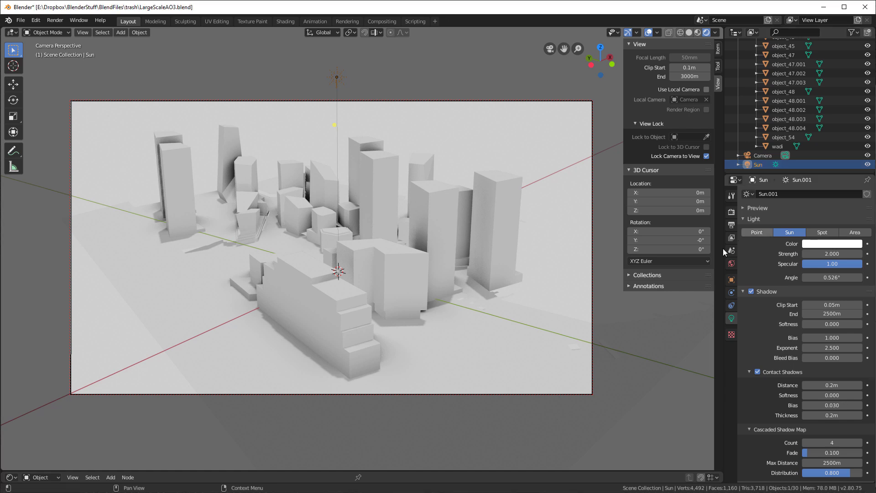
- Set the Sun light Strength to 3
{"action": "left_click", "coordinate": [832, 253]}
{"action": "type", "text": "3.000"}
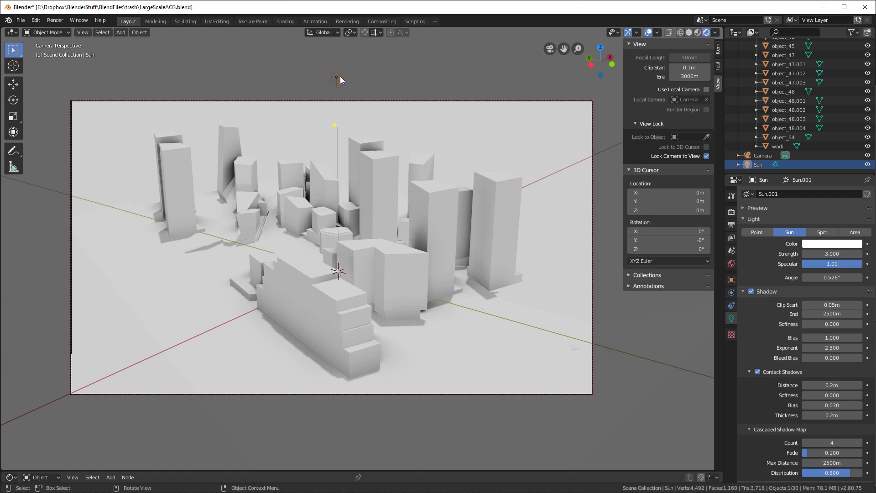
{"action": "mouse_move", "coordinate": [365, 87]}
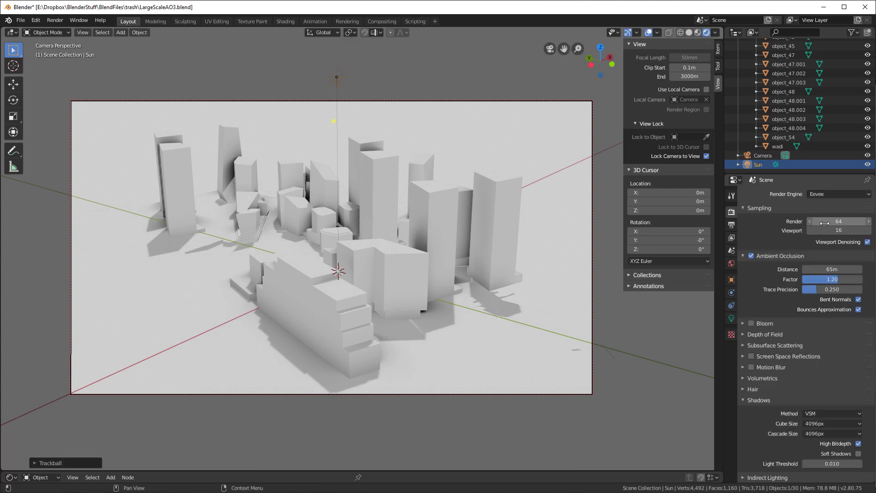
- Set viewport samples to 64 and ambient occlusion trace precision to 1.000
{"action": "left_click", "coordinate": [838, 230]}
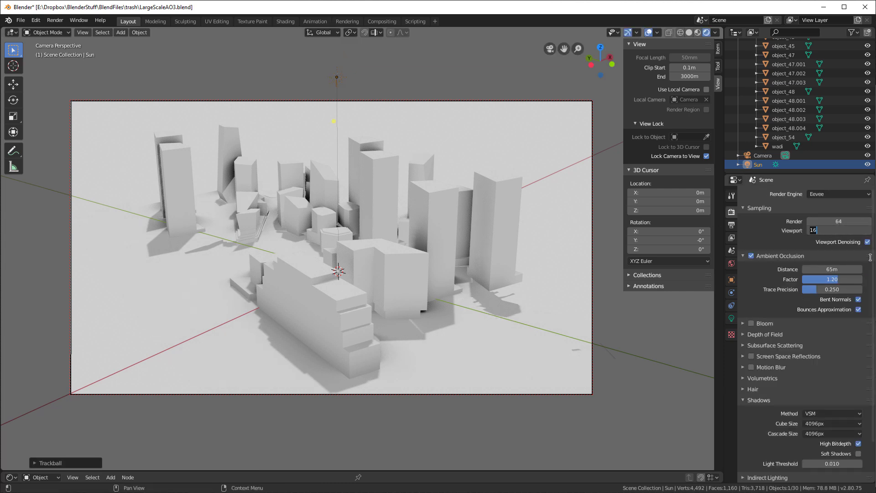
{"action": "type", "text": "64"}
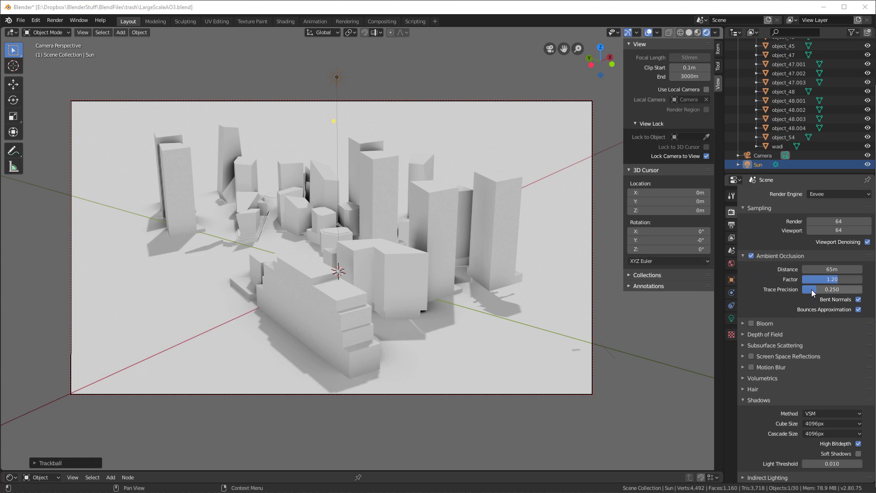
{"action": "left_click_drag", "start_coordinate": [808, 289], "coordinate": [855, 289]}
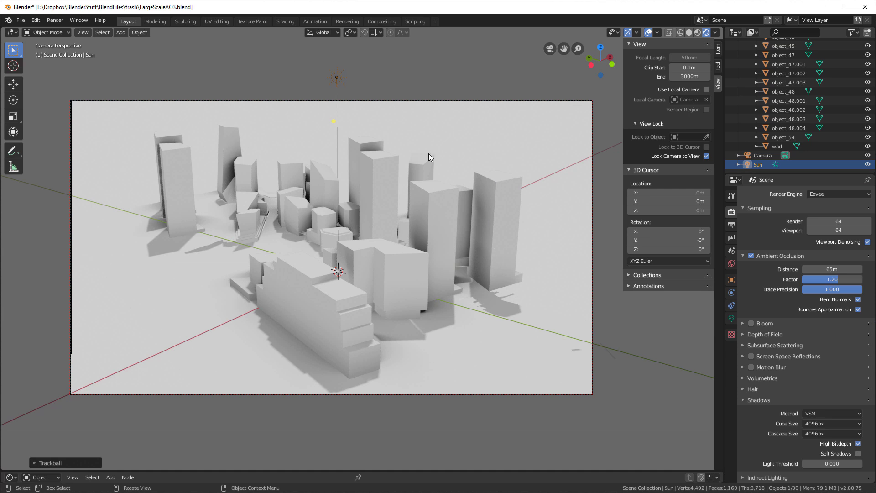
{"action": "mouse_move", "coordinate": [421, 279]}
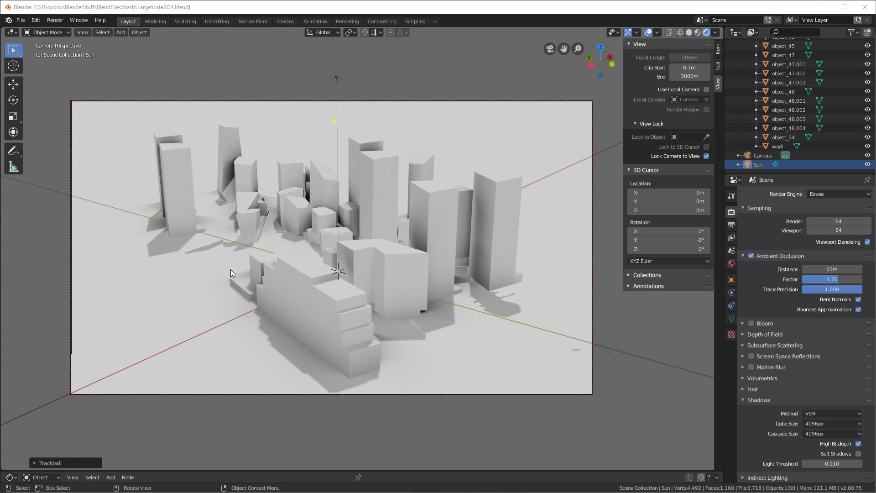
{"action": "mouse_move", "coordinate": [473, 179]}
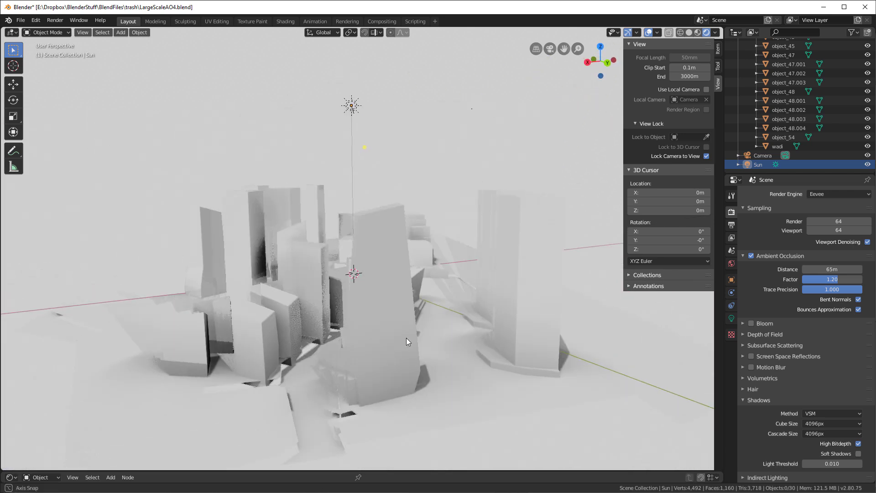
- Orbit back to the camera view and show the 1920×1080 output settings
{"action": "left_click_drag", "start_coordinate": [408, 341], "coordinate": [399, 335]}
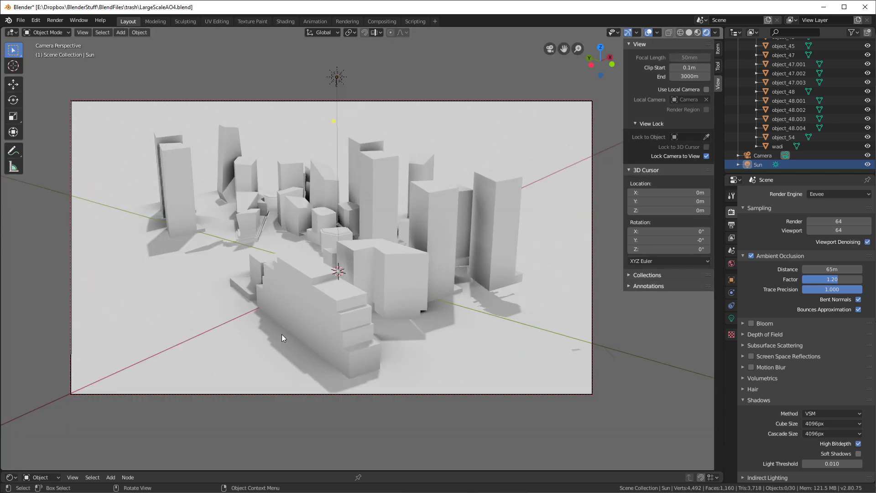
{"action": "left_click", "coordinate": [731, 224]}
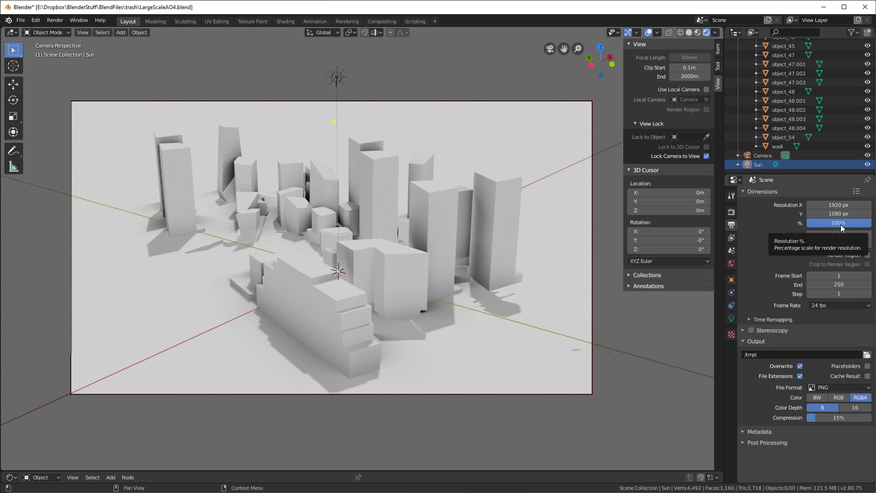
- Set the resolution scale to 95% and open the Add-ons preferences
{"action": "key", "text": "F12"}
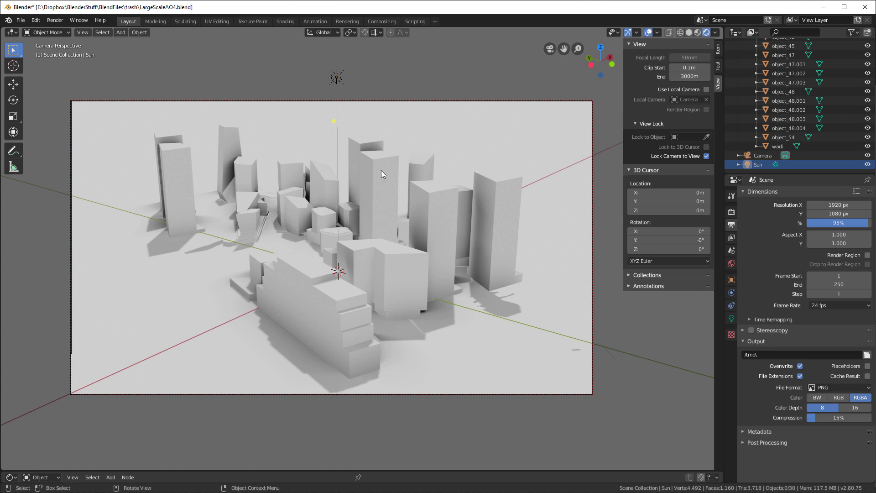
{"action": "left_click", "coordinate": [35, 20]}
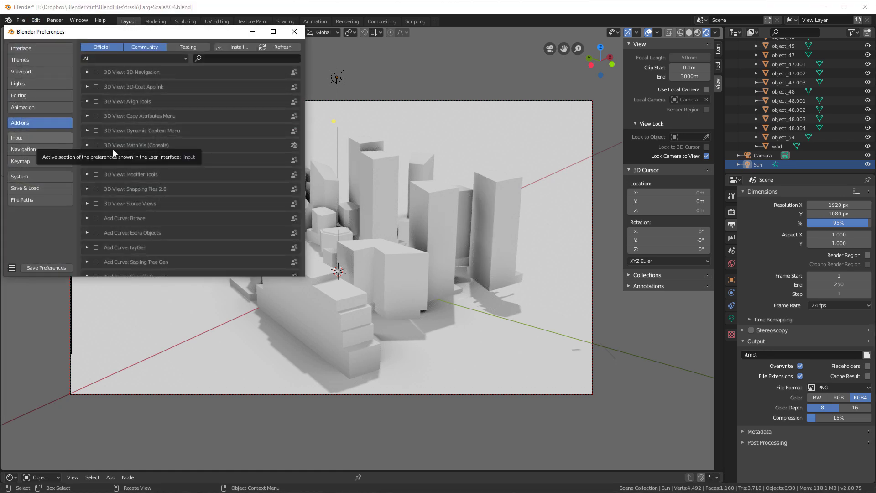
- Enable SKETCH STYLE, create the SketchStyle scene, and show the world shader nodes
{"action": "type", "text": "sket"}
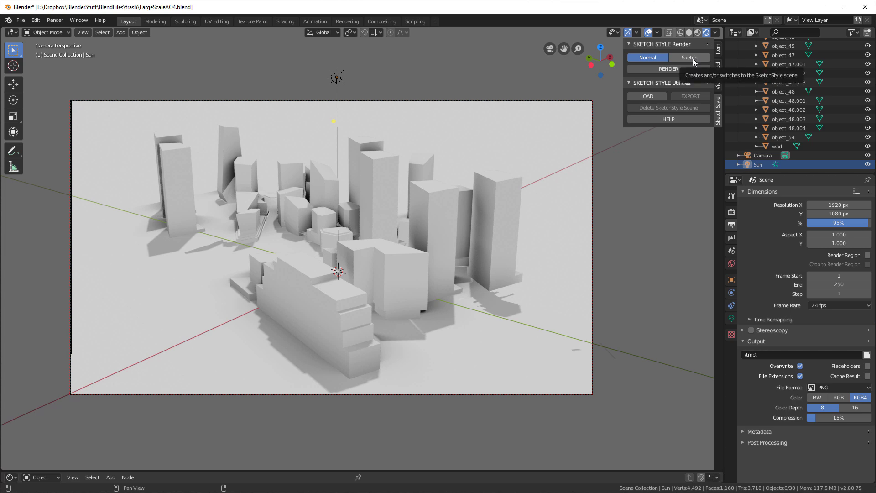
{"action": "left_click", "coordinate": [690, 57]}
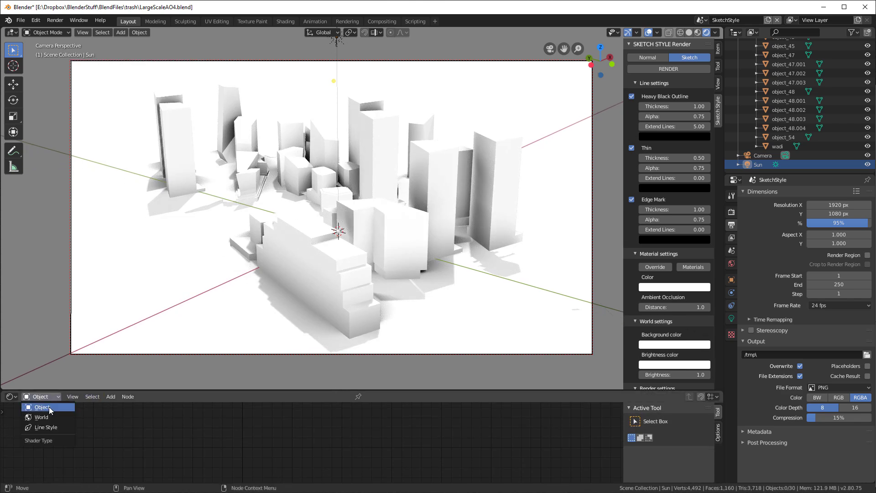
{"action": "left_click", "coordinate": [40, 417]}
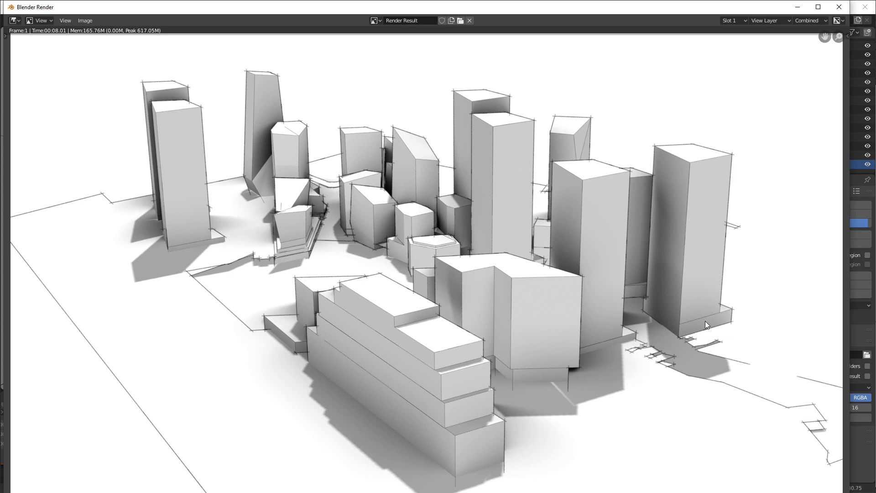
{"action": "mouse_move", "coordinate": [698, 318]}
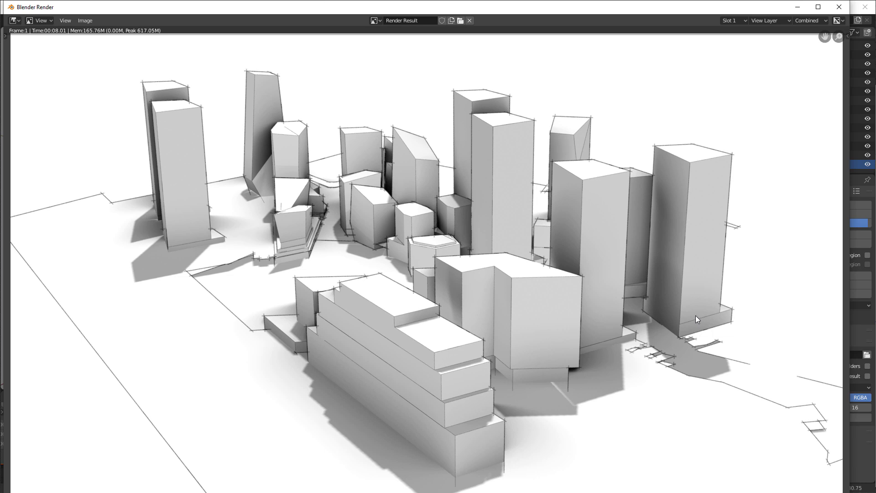
{"action": "mouse_move", "coordinate": [512, 102]}
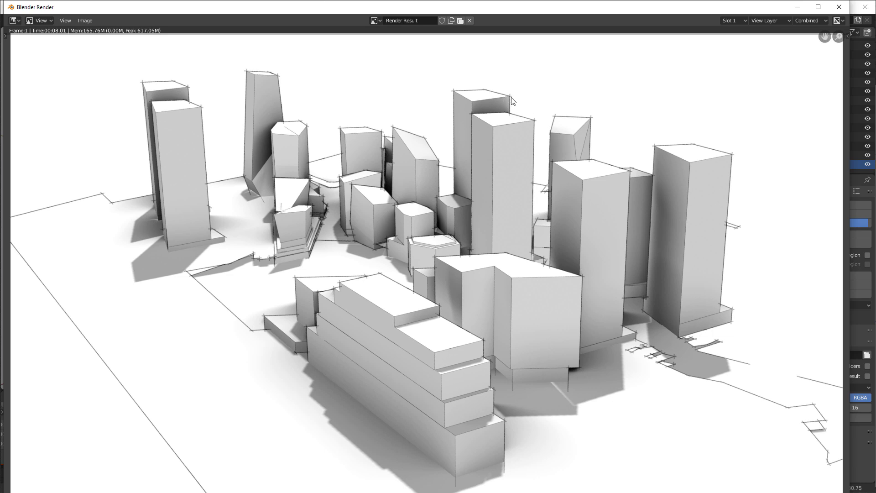
{"action": "mouse_move", "coordinate": [707, 165]}
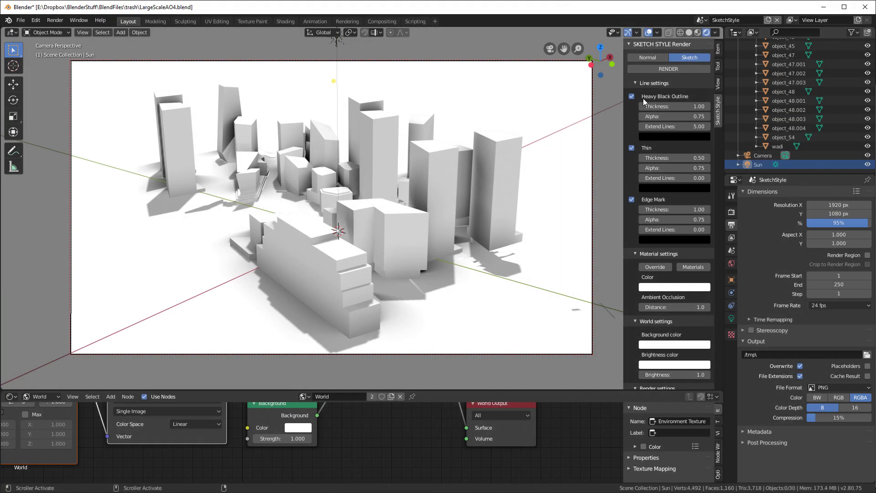
- Set the heavy black outline's extend lines to 0
{"action": "double_click", "coordinate": [674, 127]}
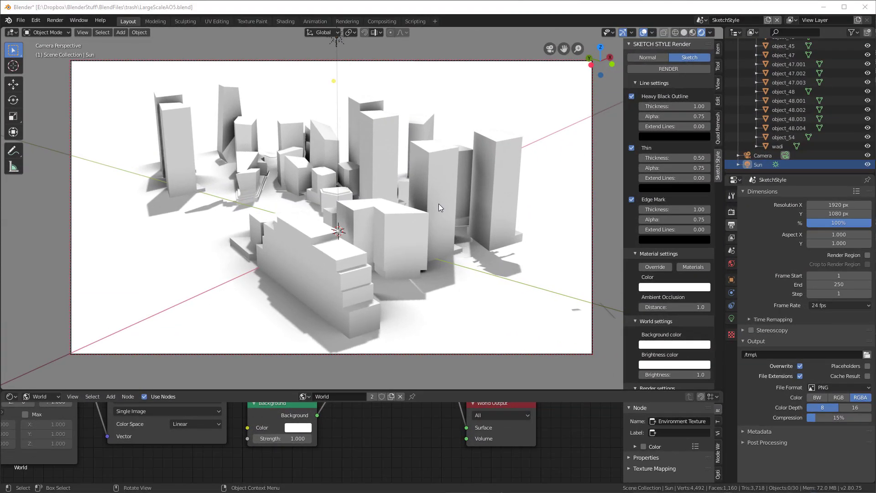
{"action": "mouse_move", "coordinate": [476, 243]}
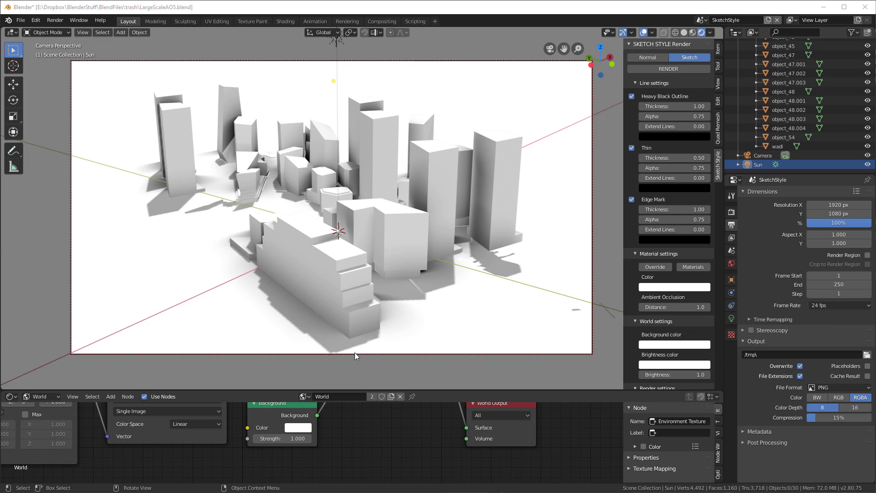
{"action": "mouse_move", "coordinate": [512, 255]}
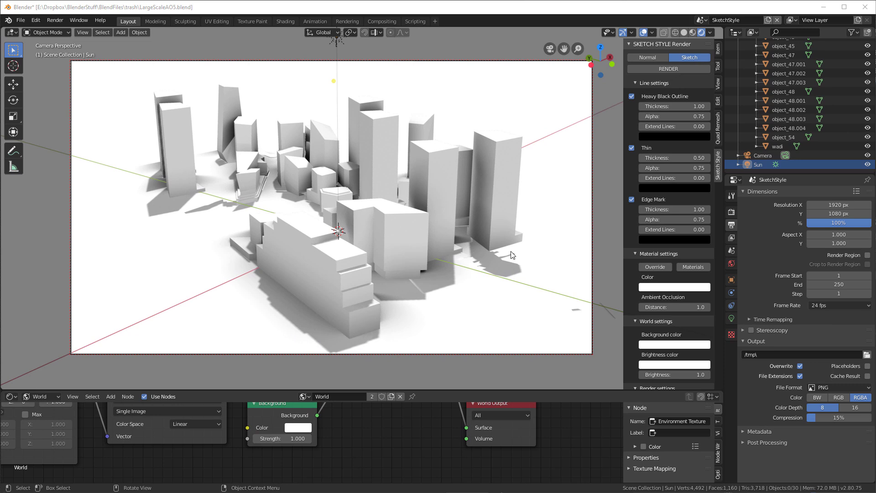
{"action": "left_click", "coordinate": [730, 214]}
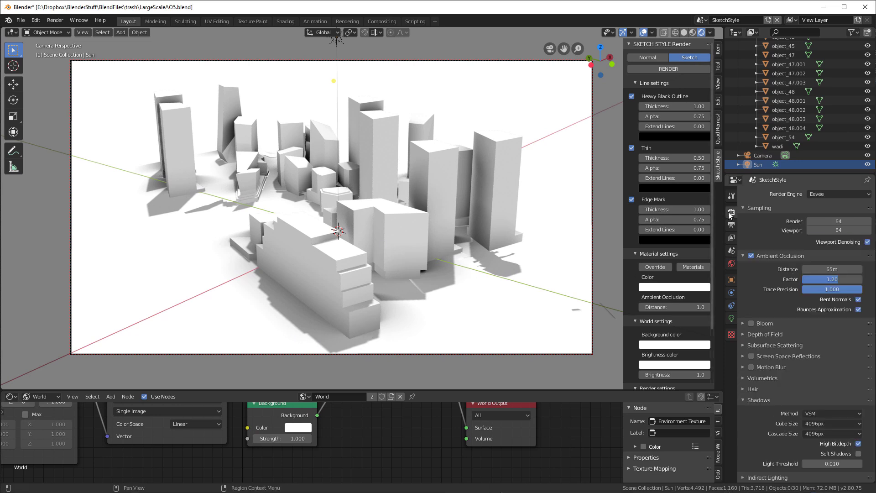
- Try the ESM shadow method, then switch the shadow method back to VSM
{"action": "left_click", "coordinate": [831, 413]}
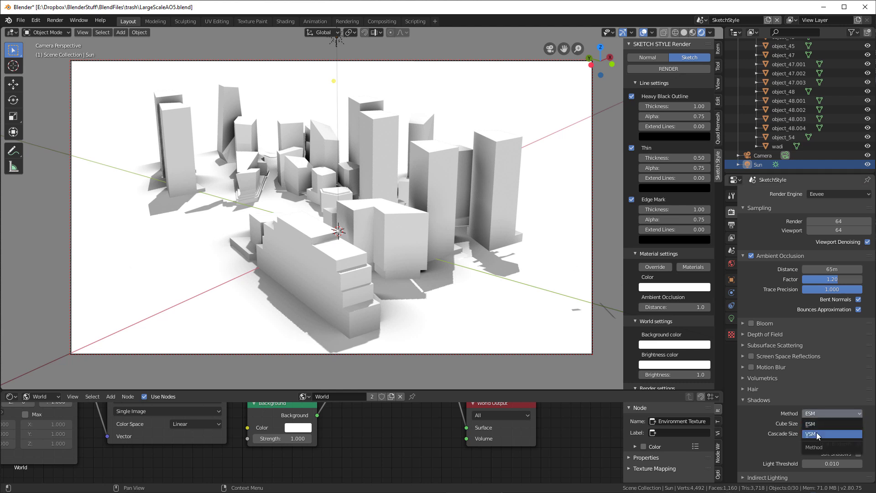
{"action": "left_click", "coordinate": [817, 434]}
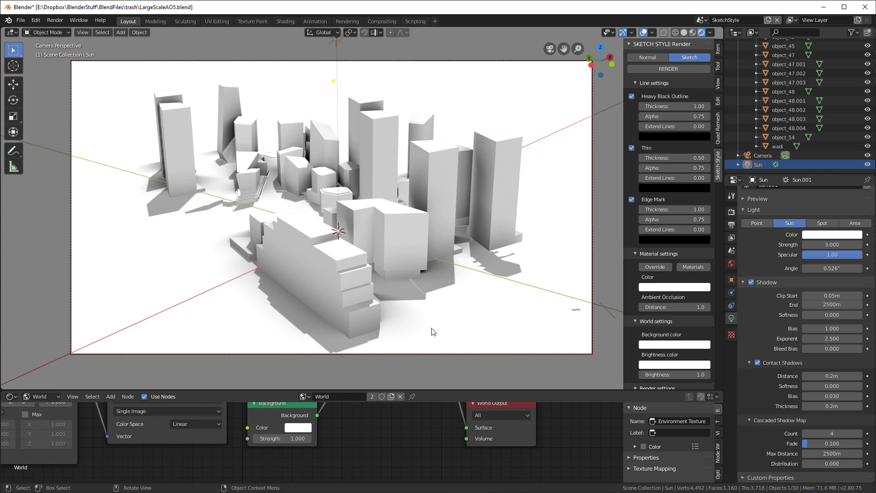
{"action": "mouse_move", "coordinate": [473, 311]}
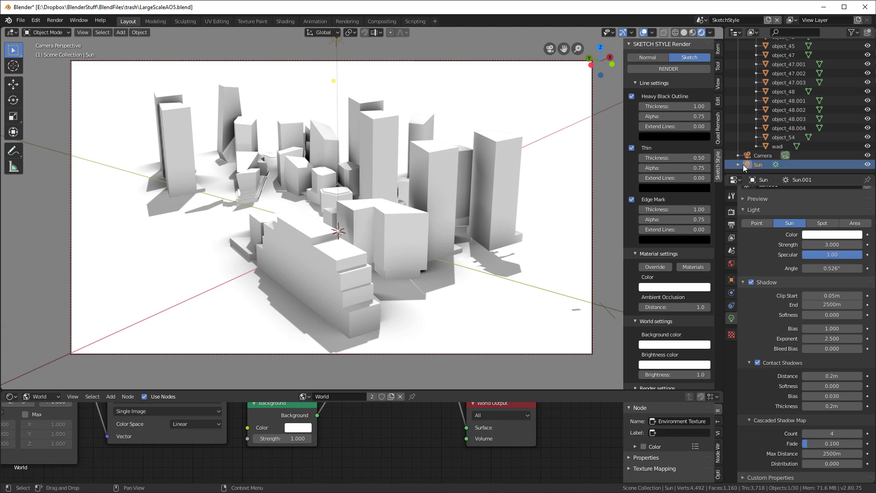
- Select the Sun lamp in the Outliner
{"action": "left_click", "coordinate": [21, 20]}
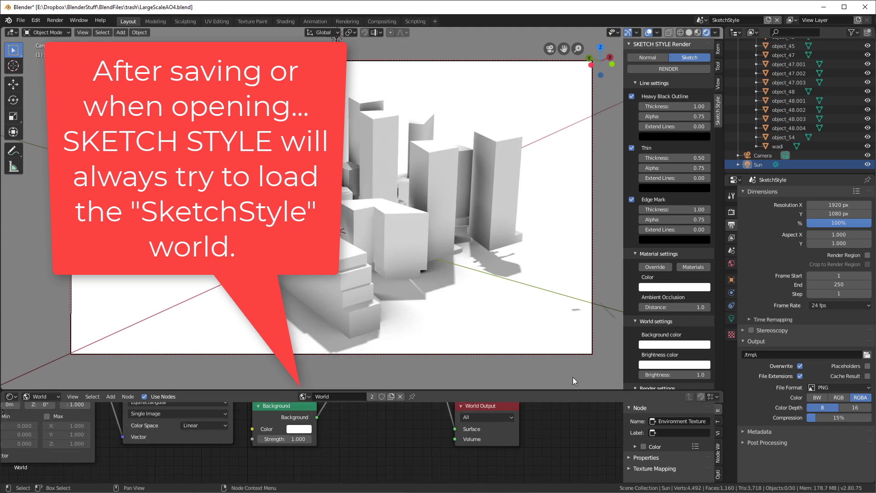
{"action": "scroll", "scroll_direction": "down", "scroll_amount": 3}
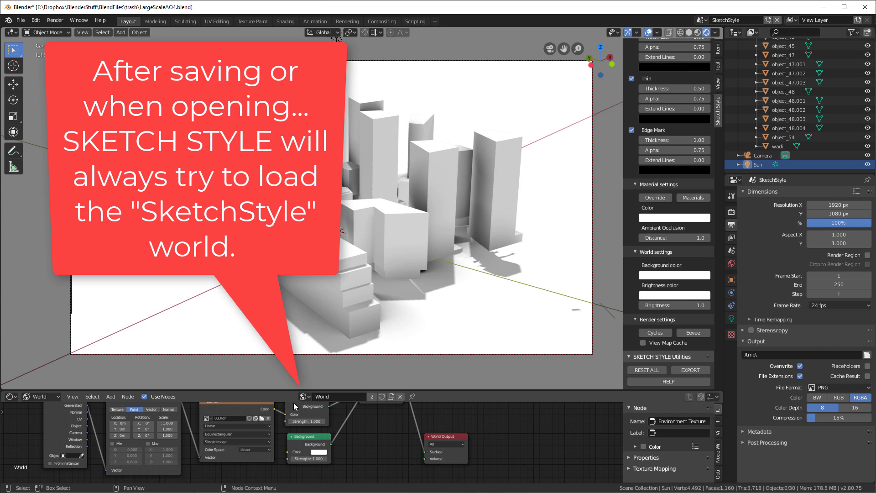
{"action": "mouse_move", "coordinate": [685, 341]}
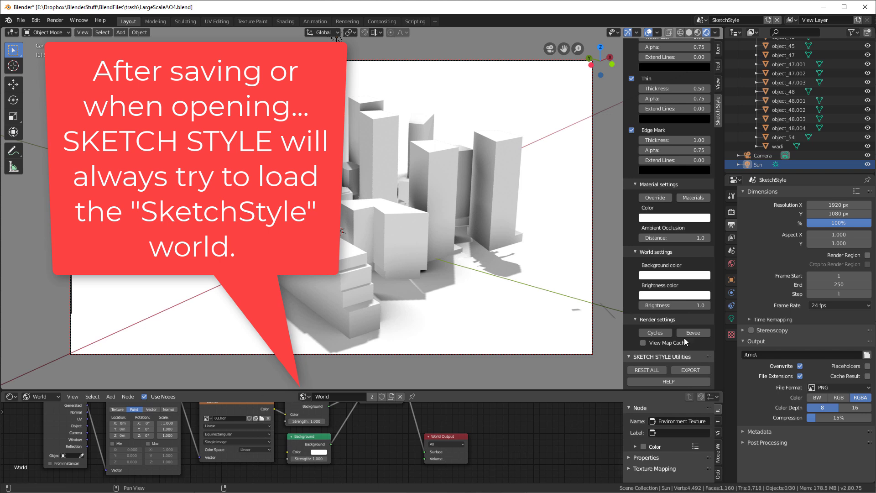